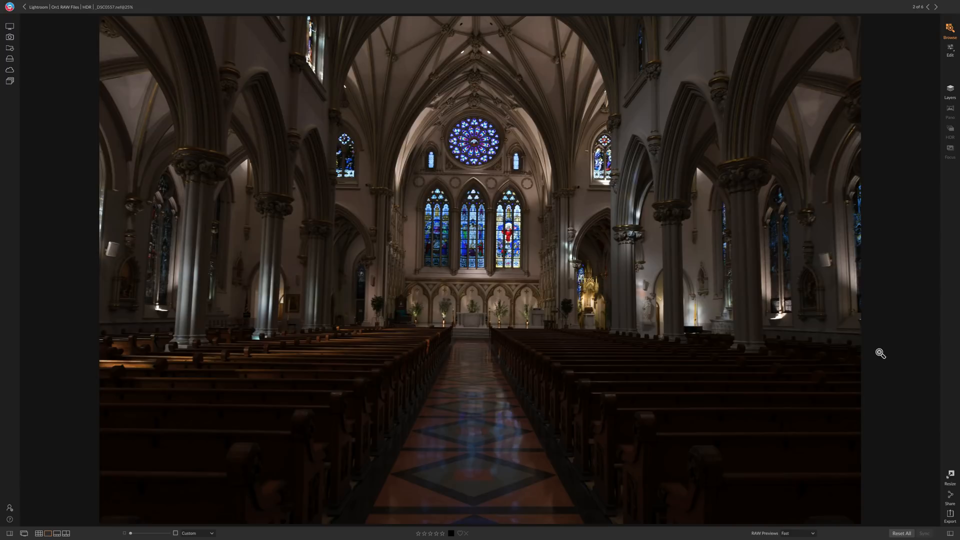
- Return from the single dark church photo to the HDR folder's thumbnail grid
click(928, 7)
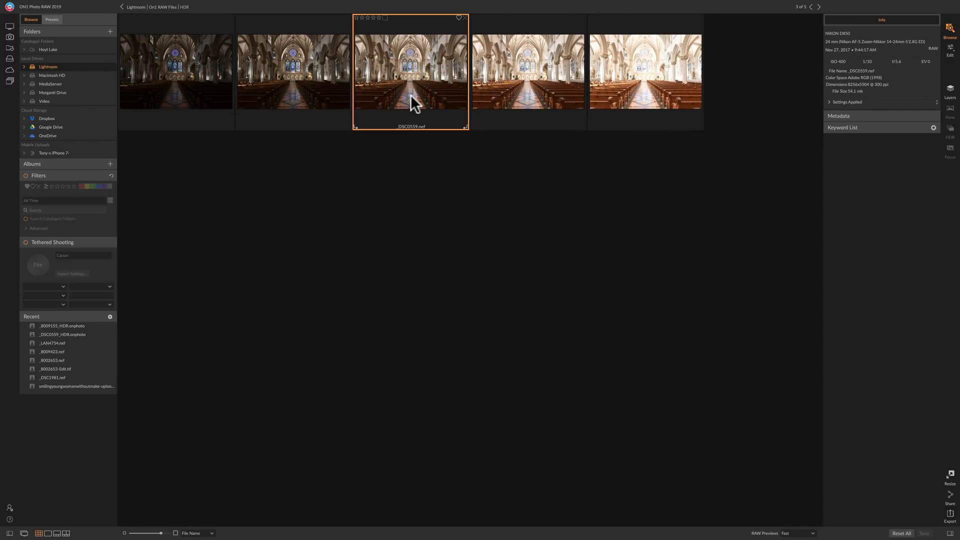
double_click(410, 72)
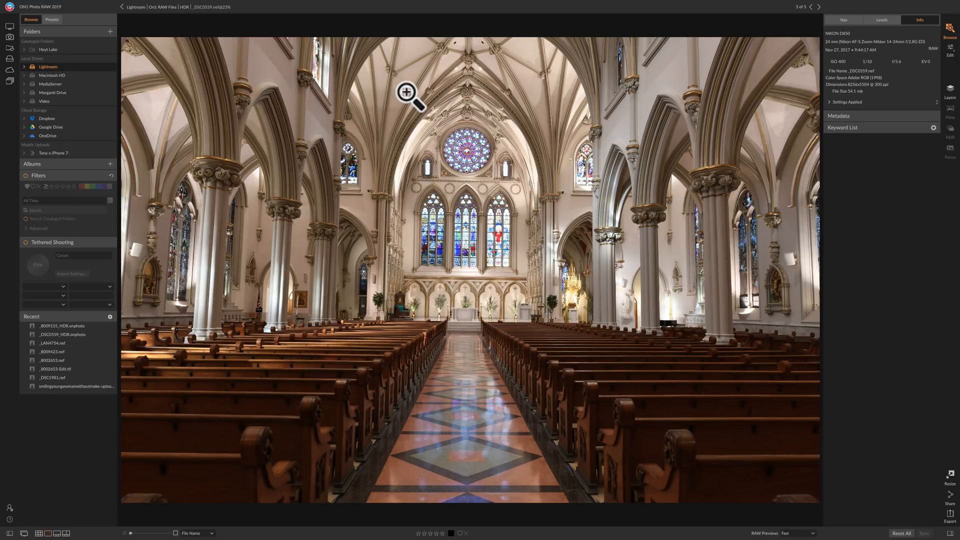
mouse_move(500, 234)
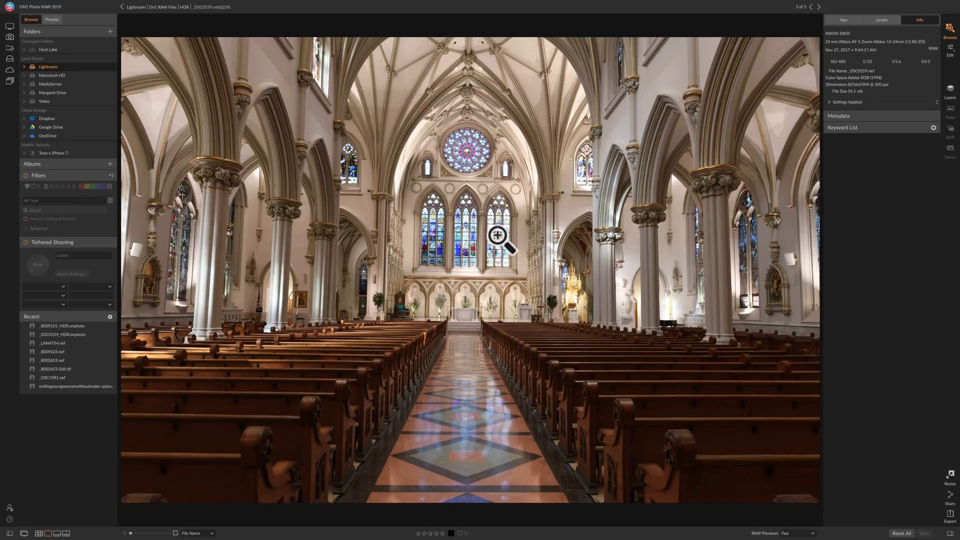
mouse_move(465, 180)
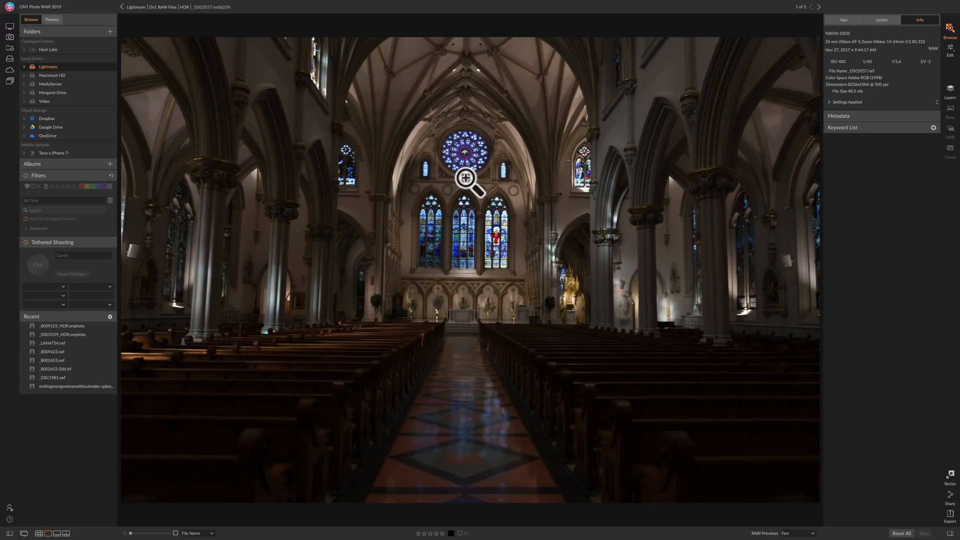
click(465, 179)
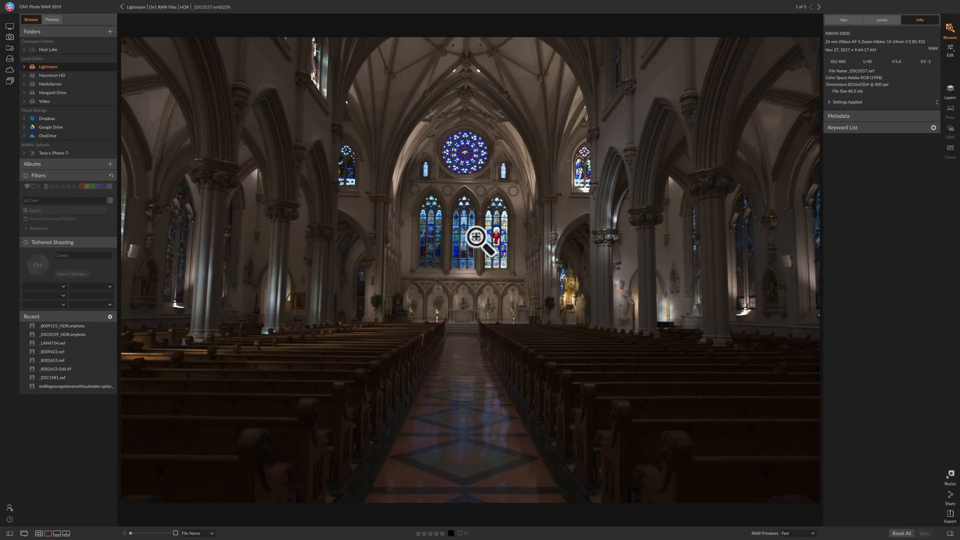
click(819, 7)
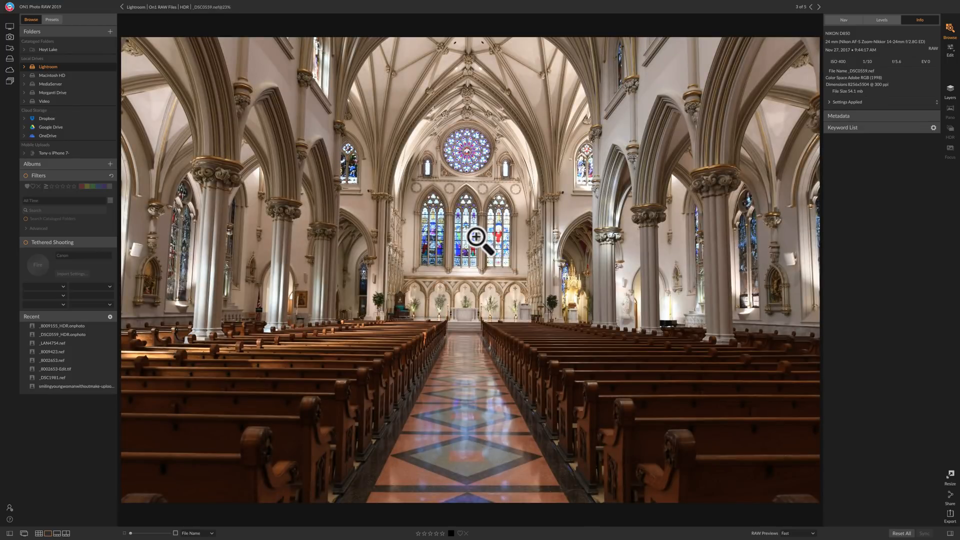
click(818, 7)
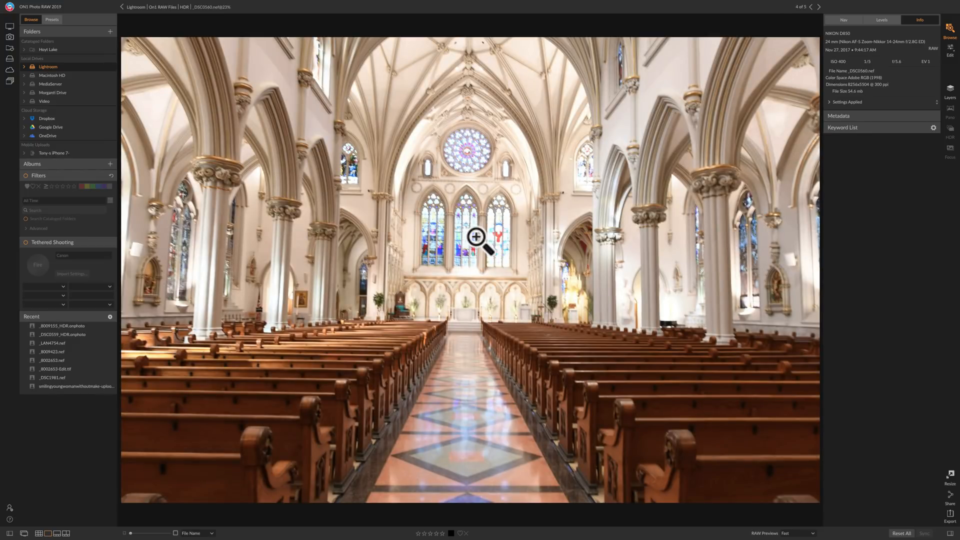
mouse_move(301, 268)
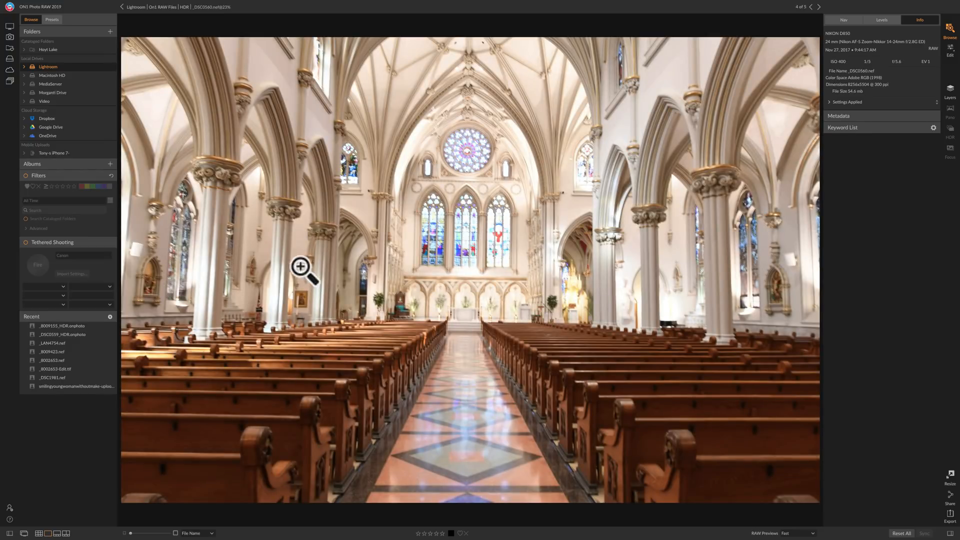
click(301, 267)
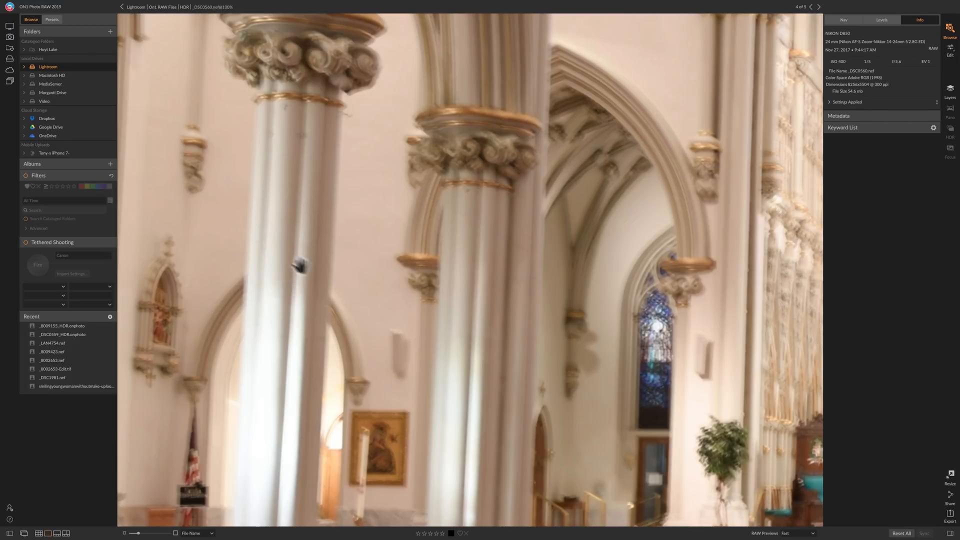
mouse_move(457, 258)
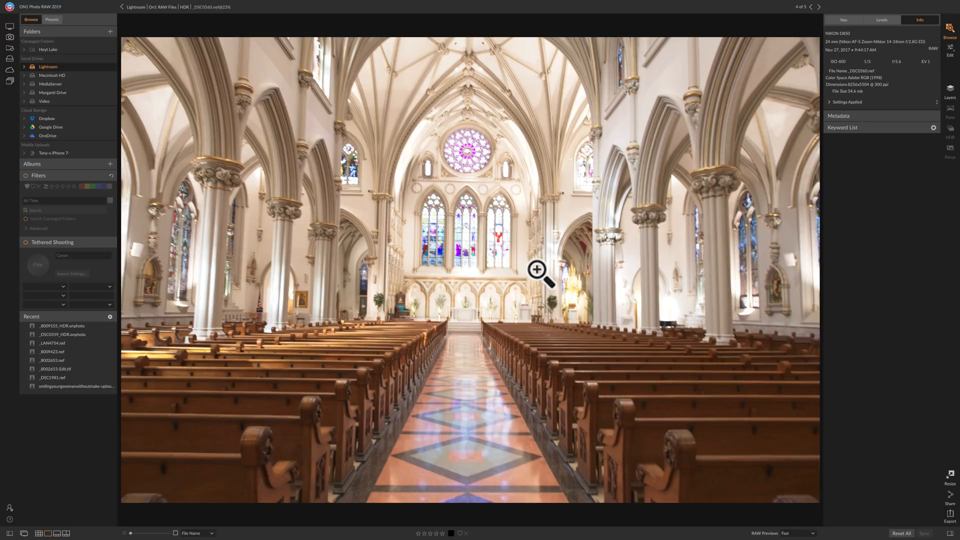
click(818, 7)
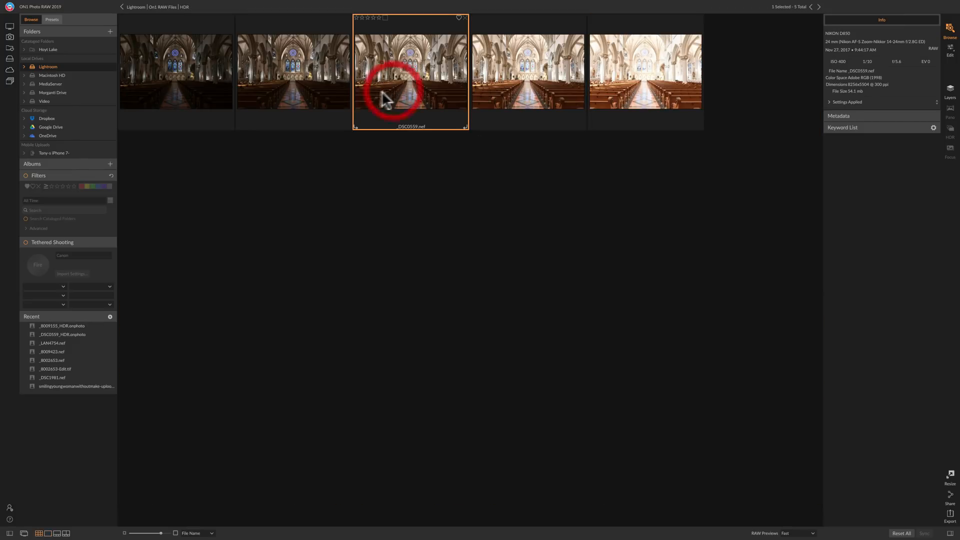
- Select the three exposures _DSC0557, _DSC0558 and _DSC0559 together for merging
click(176, 72)
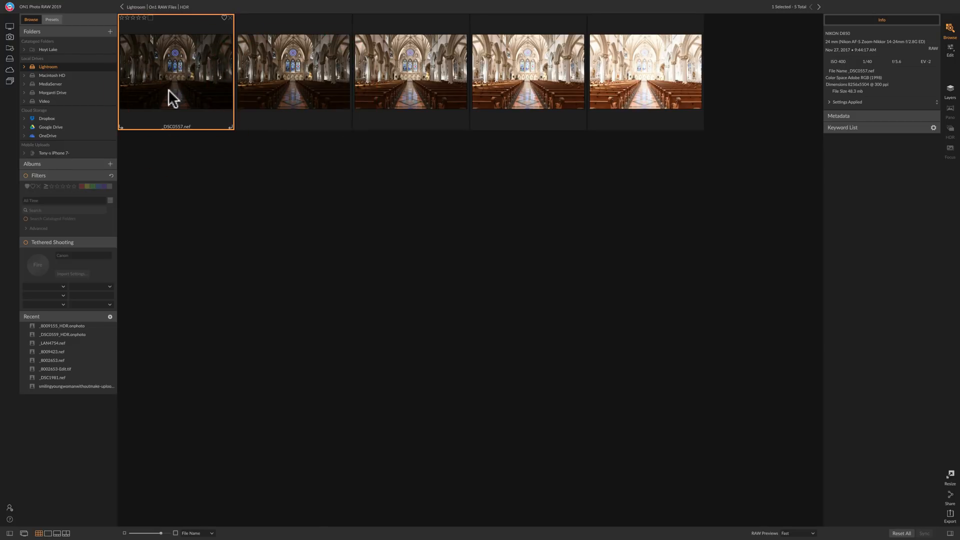
click(293, 72)
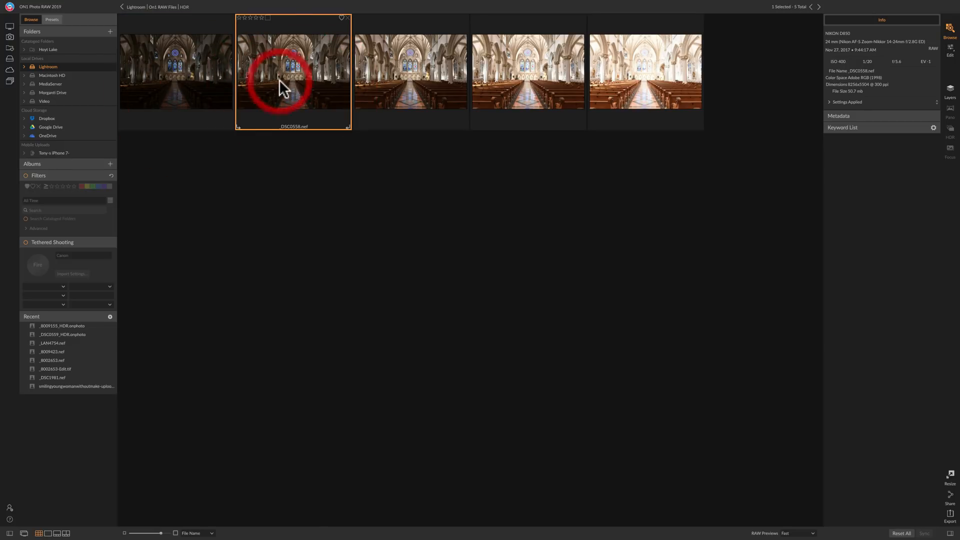
click(409, 72)
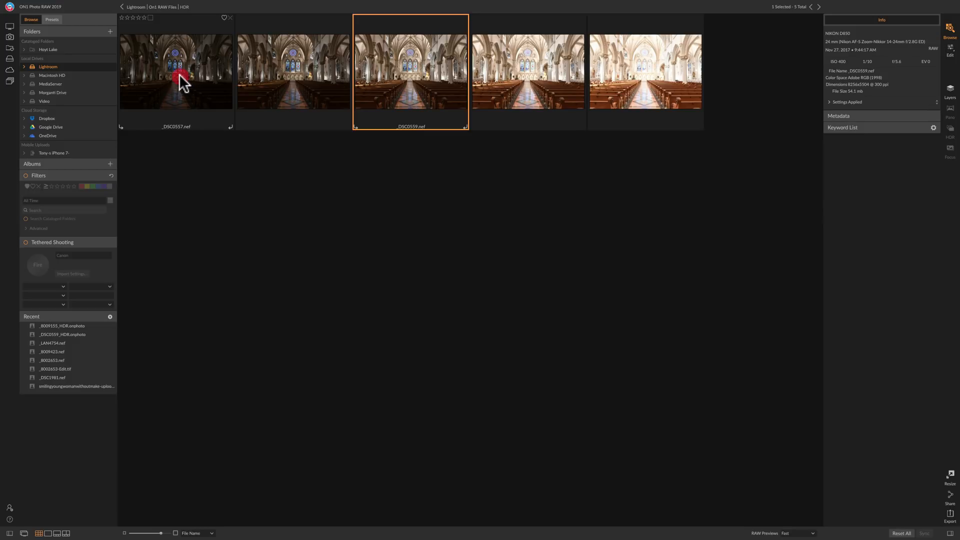
click(293, 69)
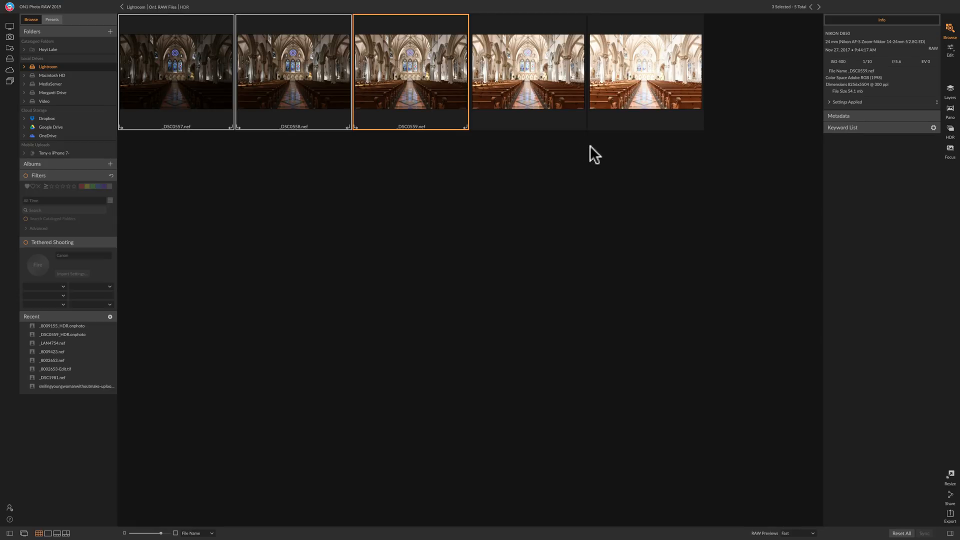
mouse_move(552, 105)
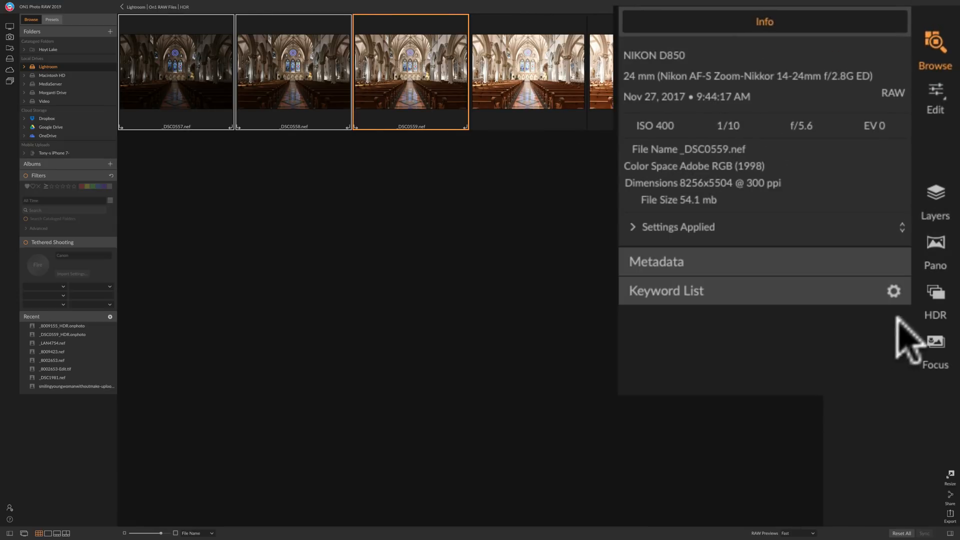
mouse_move(935, 290)
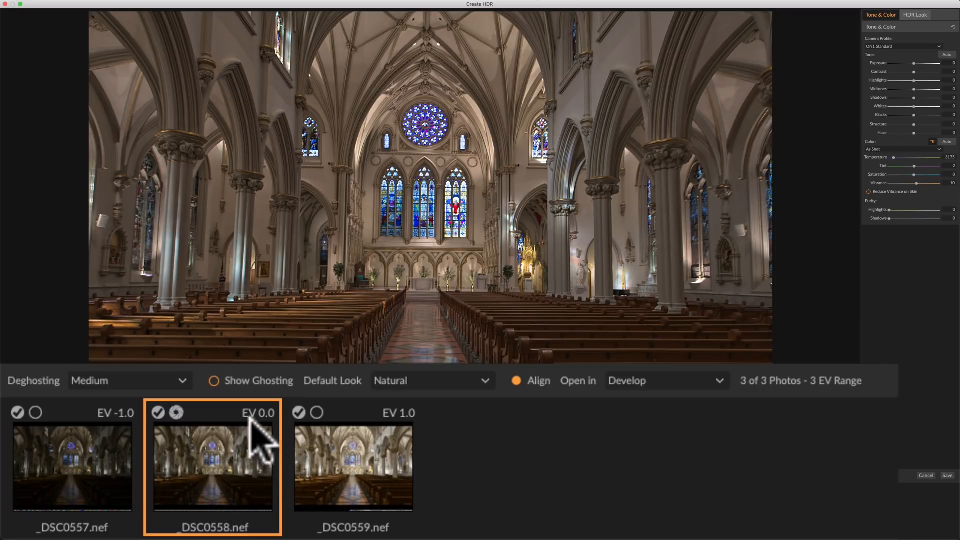
mouse_move(288, 429)
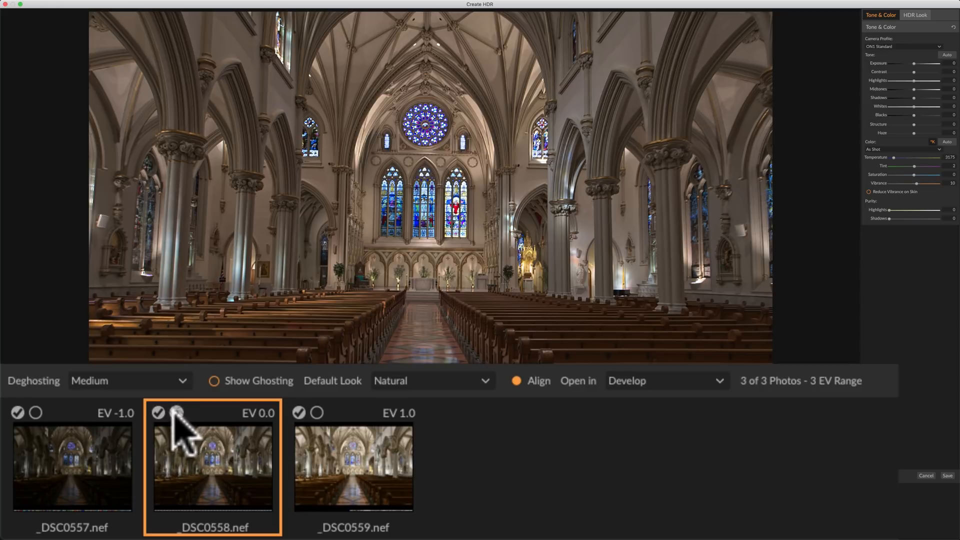
mouse_move(184, 422)
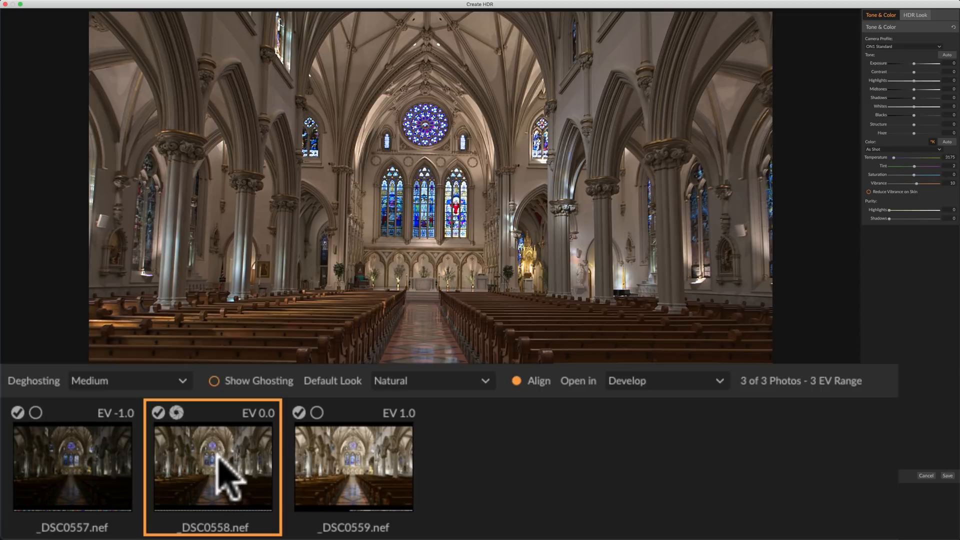
mouse_move(230, 462)
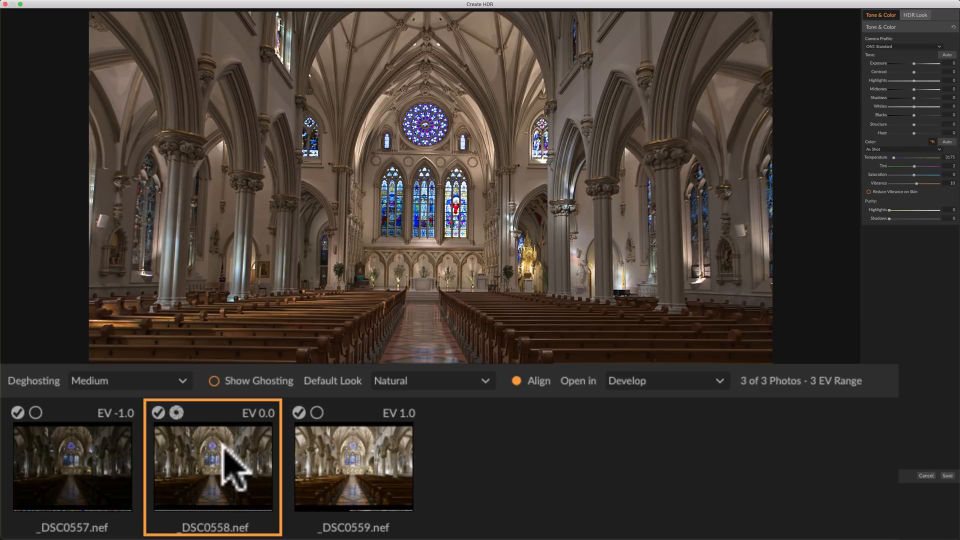
mouse_move(248, 474)
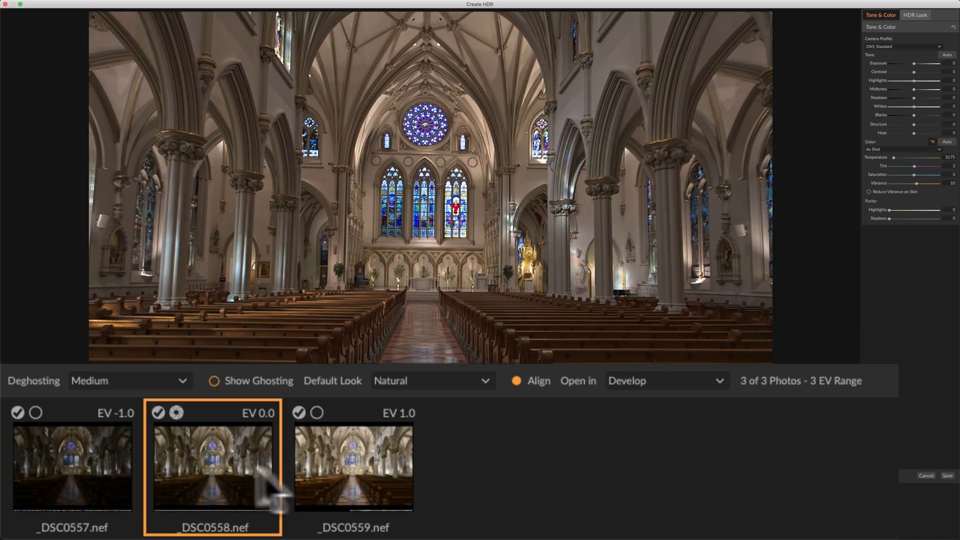
- Make _DSC0559 the base exposure in the Create HDR preview
click(353, 466)
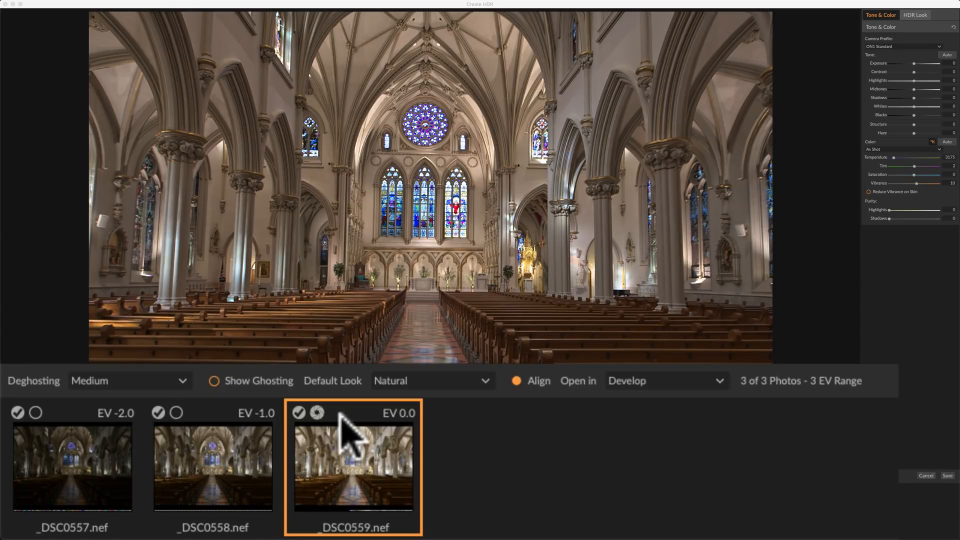
mouse_move(476, 368)
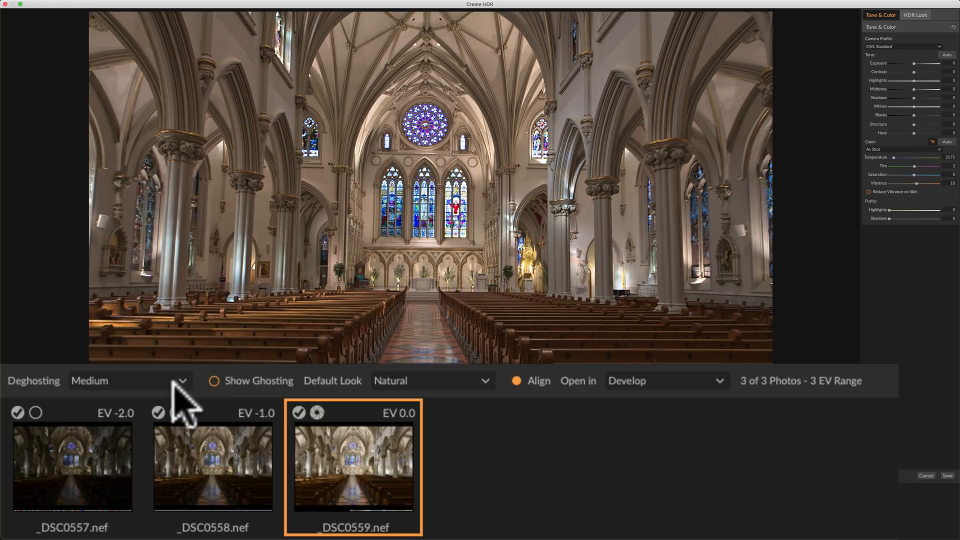
mouse_move(183, 404)
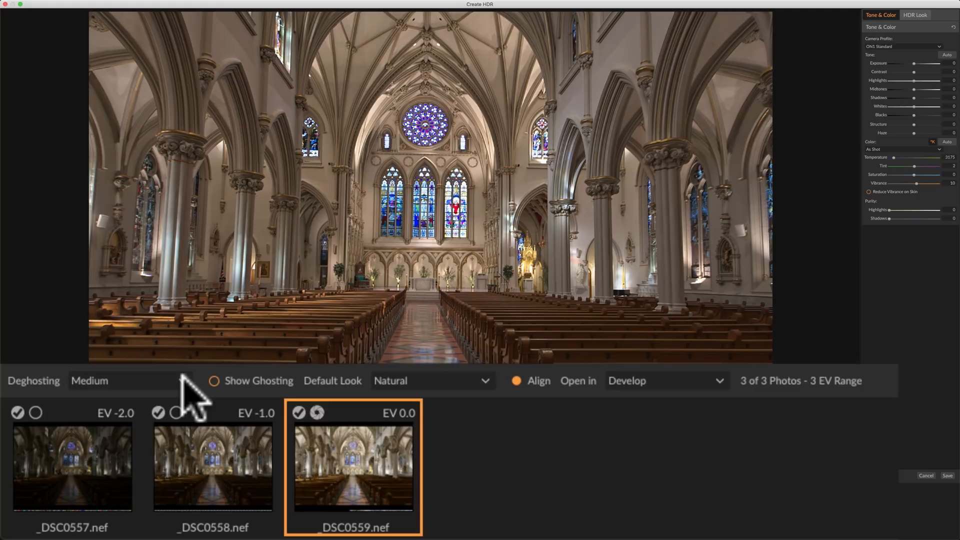
mouse_move(193, 395)
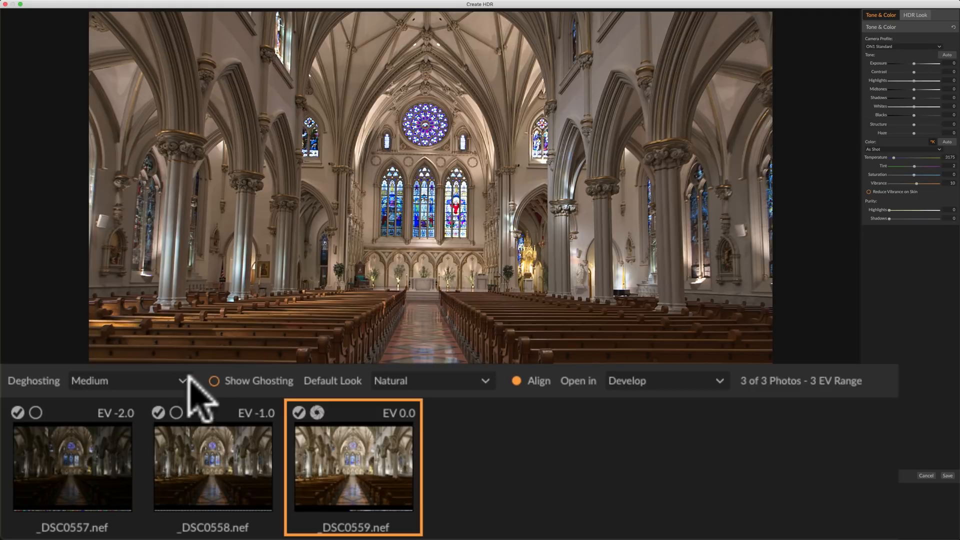
click(214, 380)
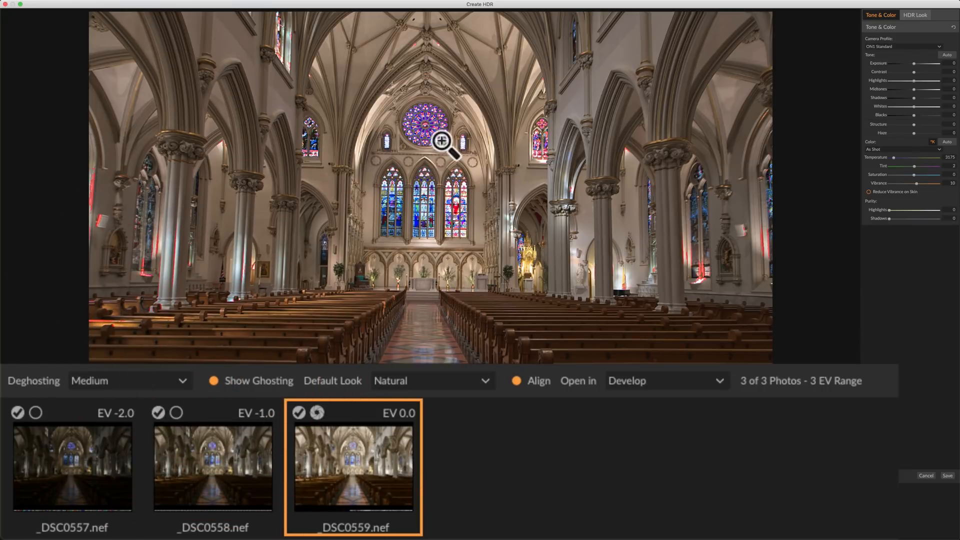
click(214, 379)
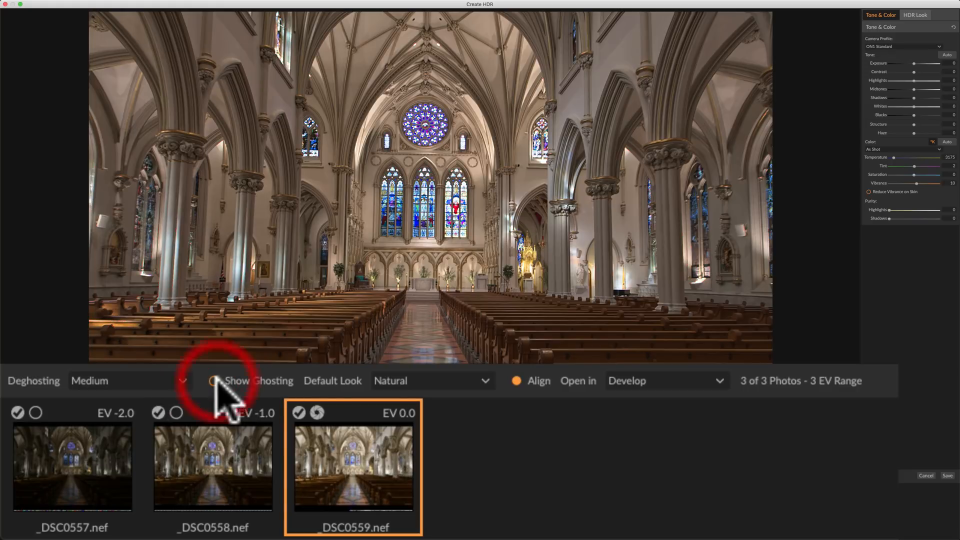
mouse_move(493, 401)
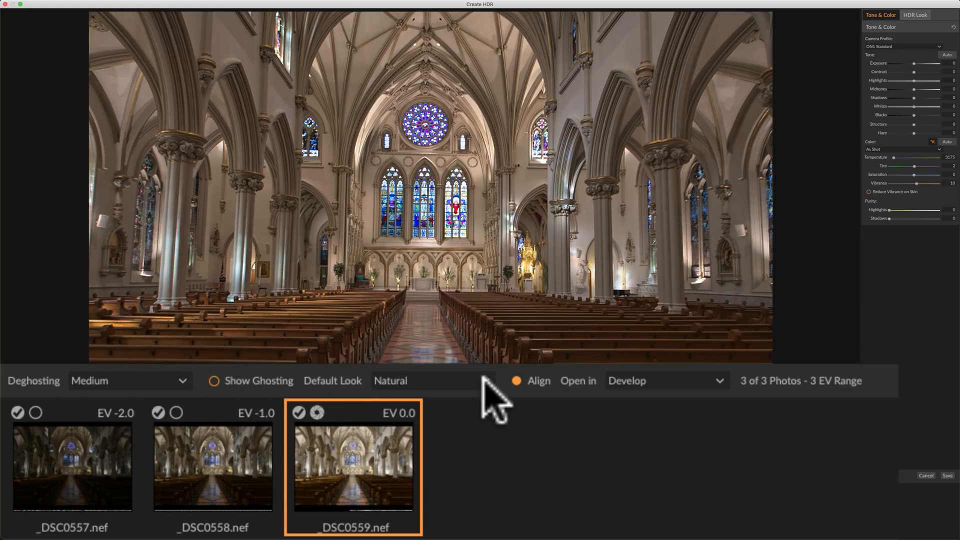
click(429, 380)
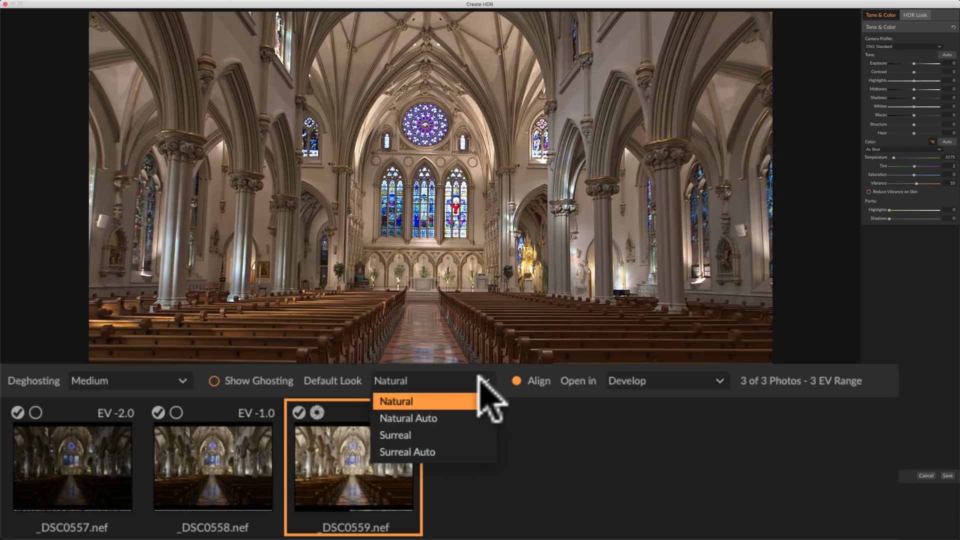
click(396, 401)
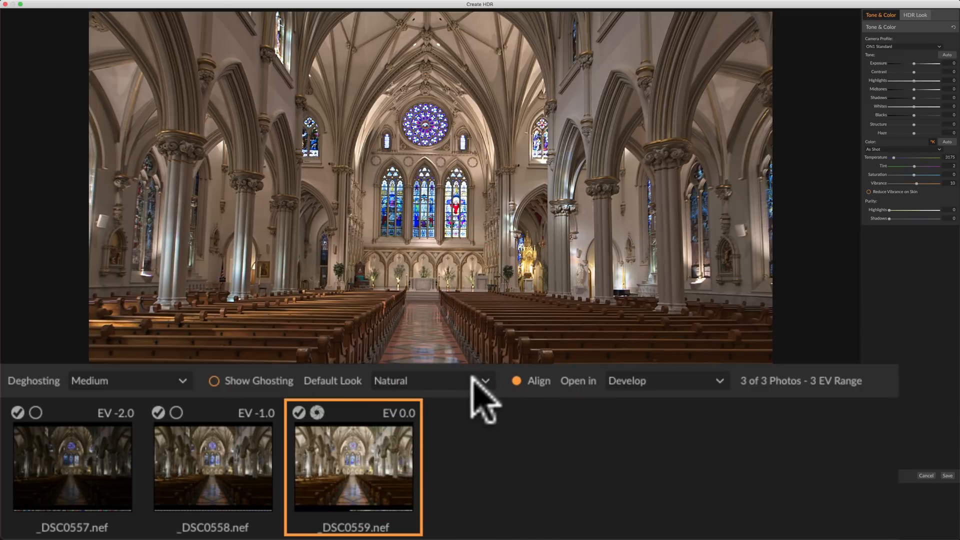
mouse_move(542, 407)
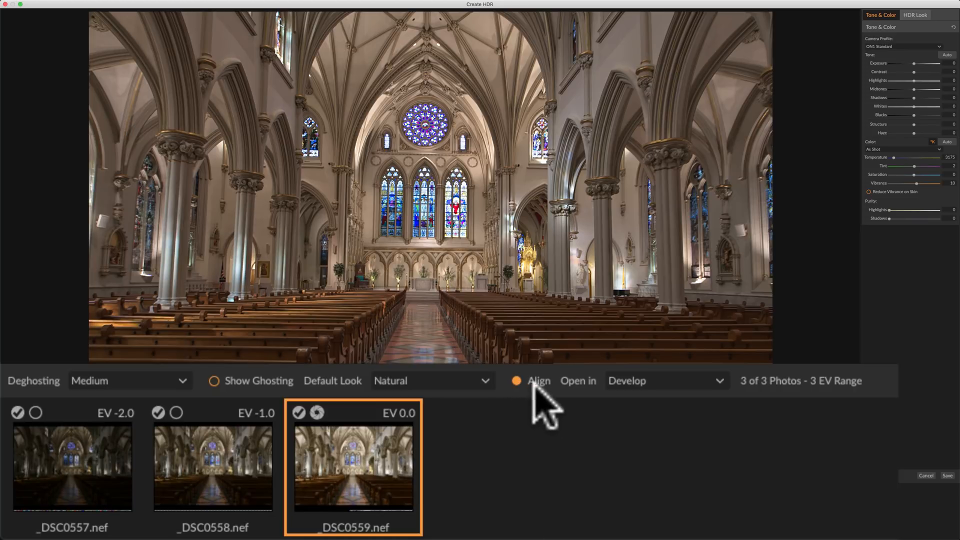
mouse_move(536, 401)
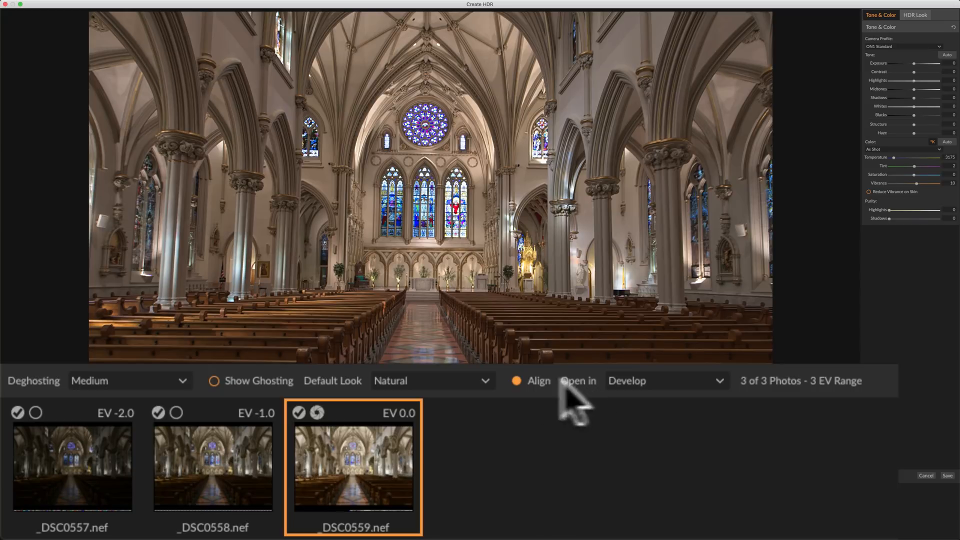
mouse_move(591, 407)
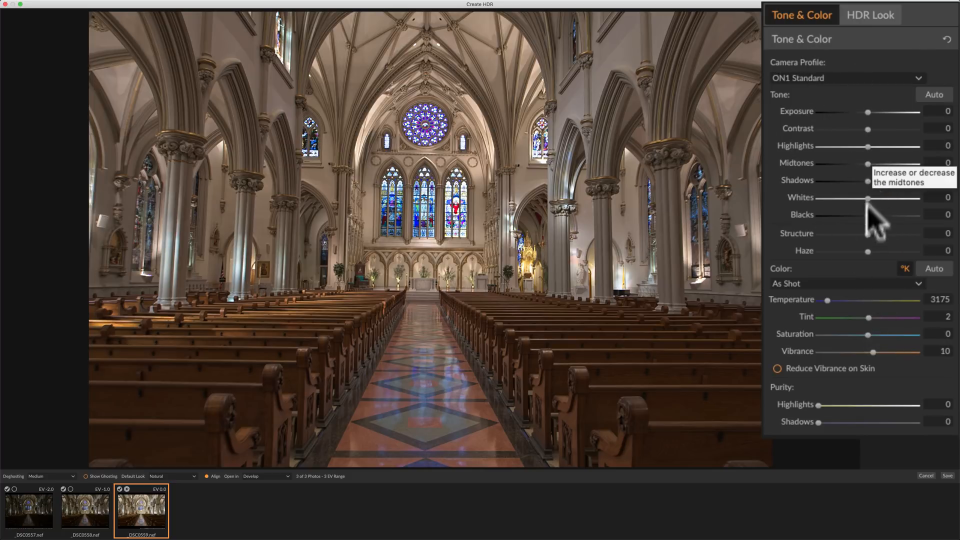
mouse_move(876, 220)
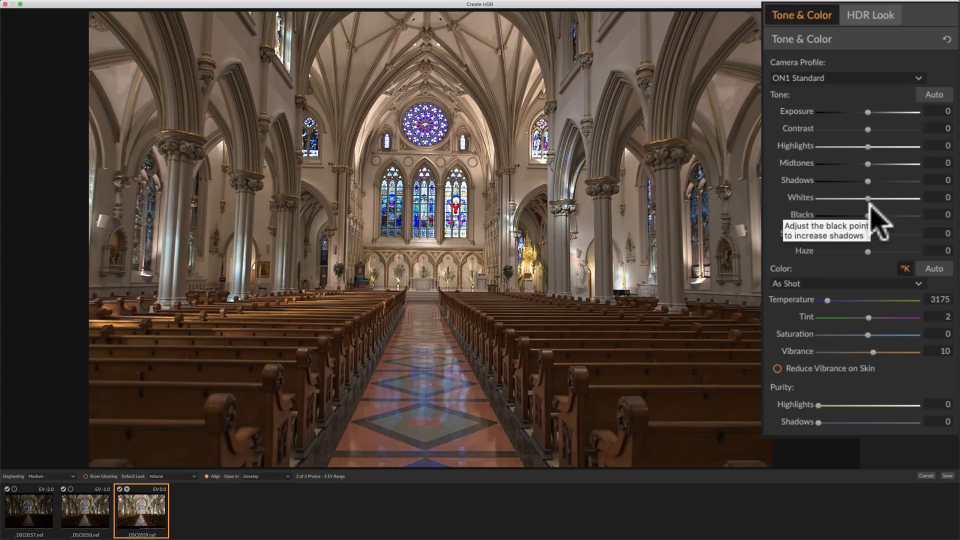
- Set Highlights -95, Midtones 35, Shadows about 0, Whites 16, Blacks -14, Contrast 2 and Structure 16
drag(868, 146, 851, 146)
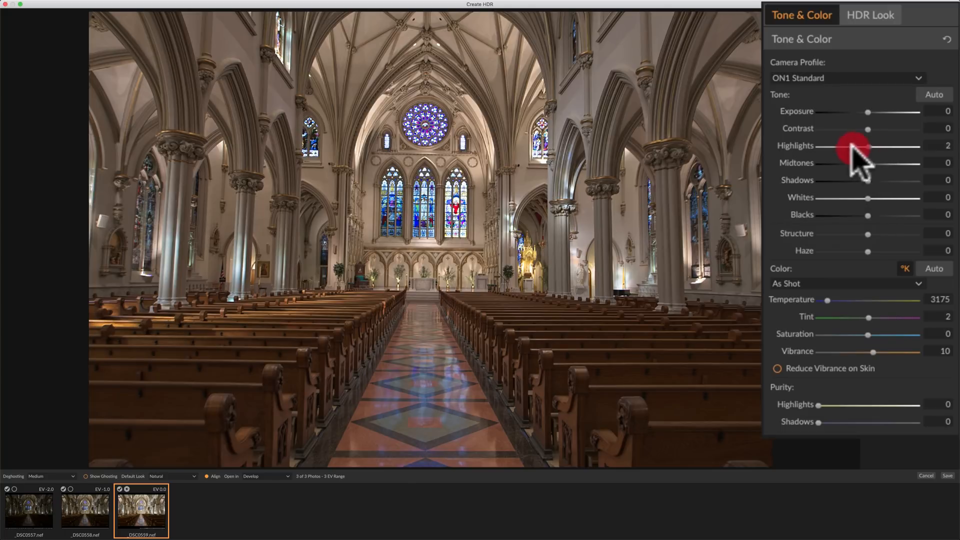
drag(850, 146, 820, 146)
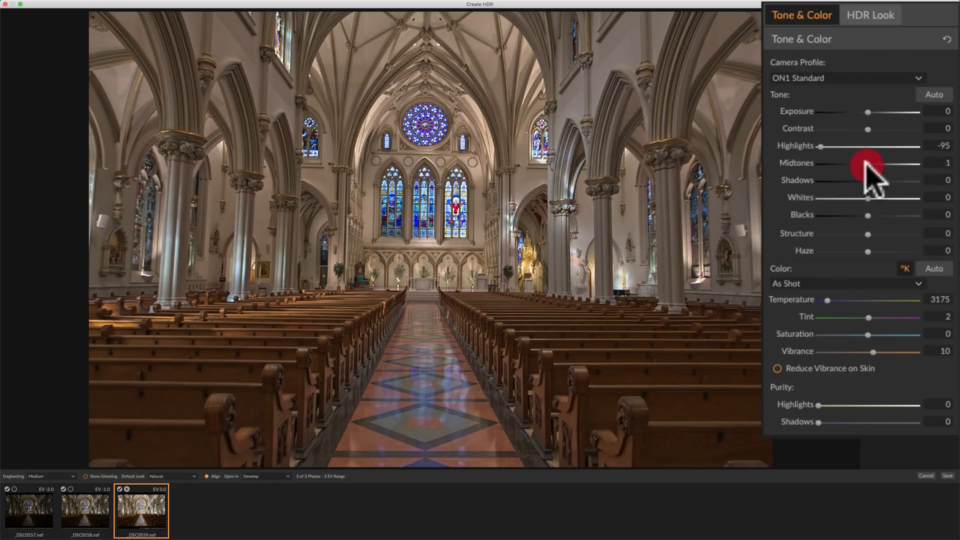
drag(866, 162, 885, 165)
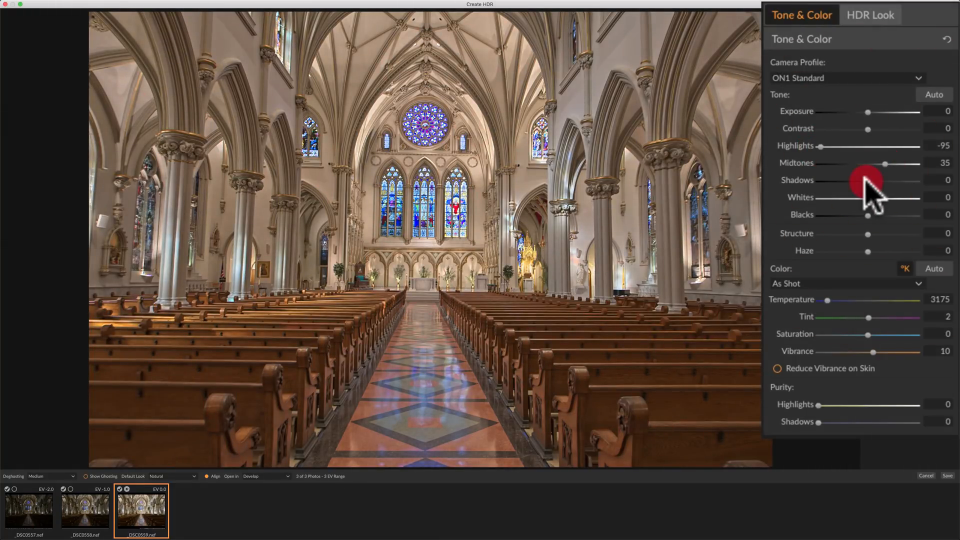
drag(865, 180, 861, 180)
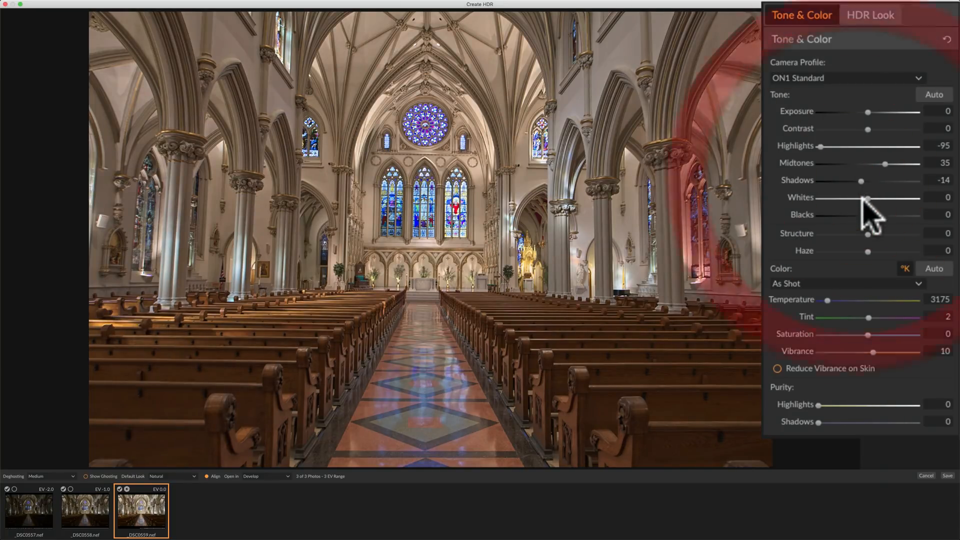
drag(849, 197, 877, 197)
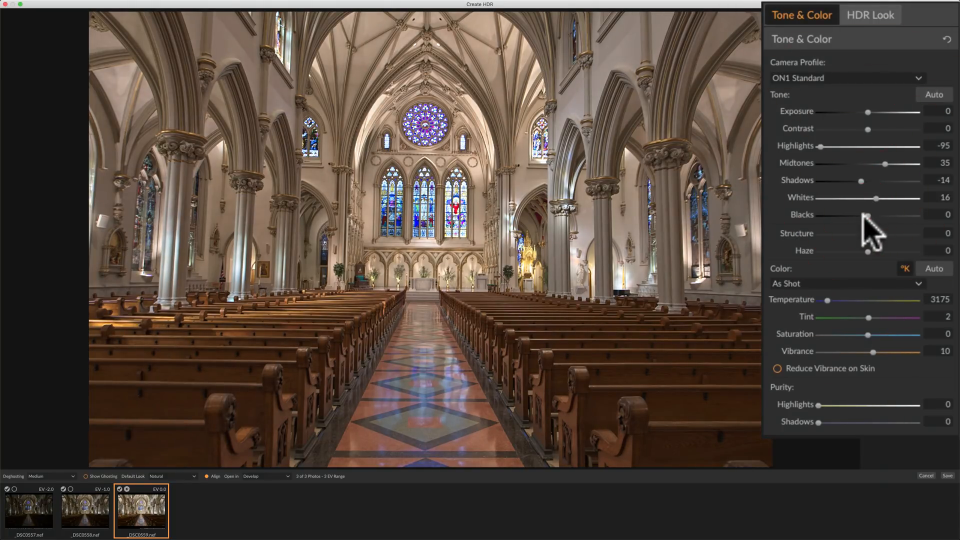
drag(867, 214, 862, 214)
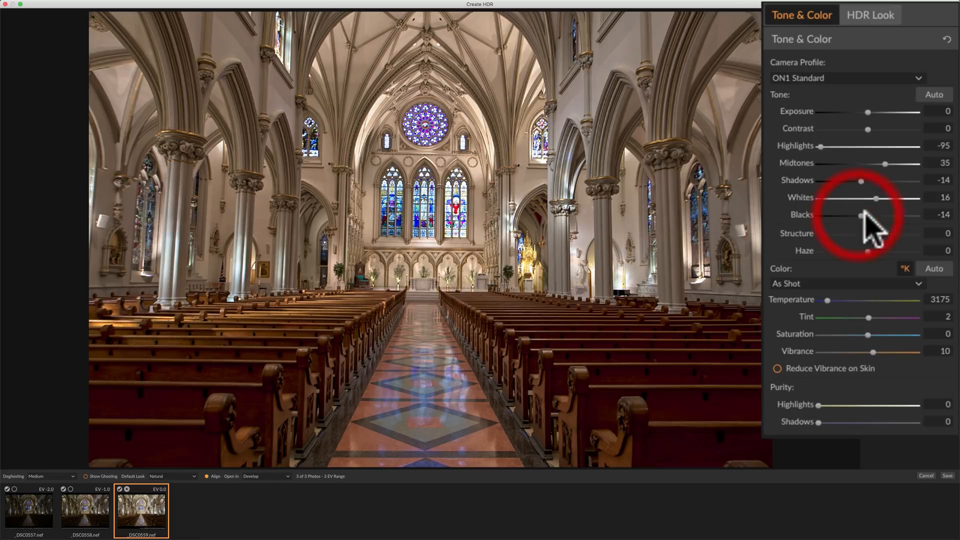
drag(860, 180, 880, 180)
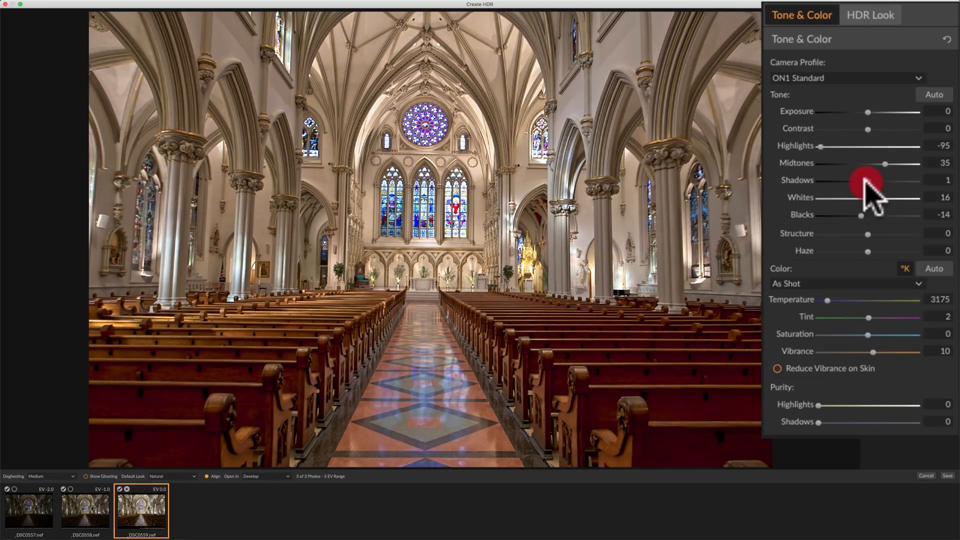
drag(868, 180, 872, 233)
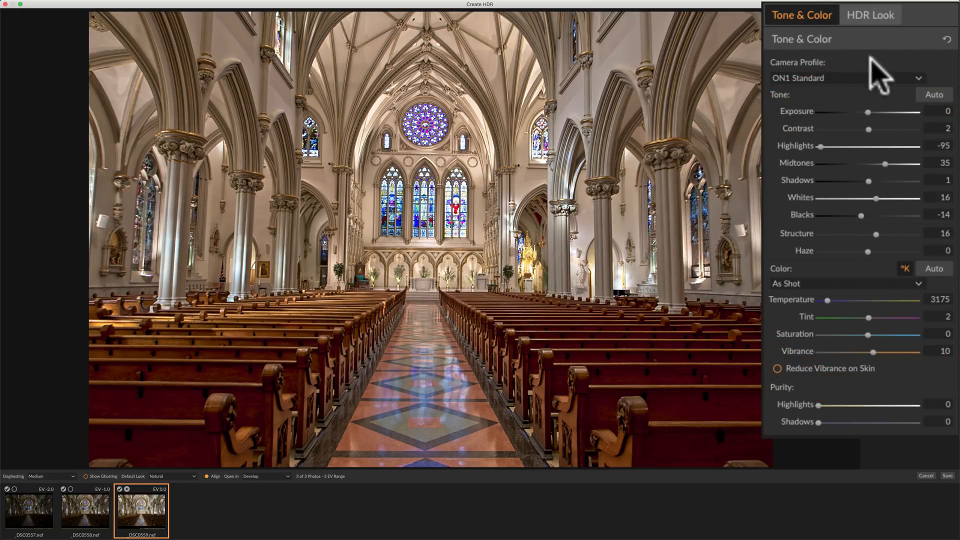
mouse_move(836, 87)
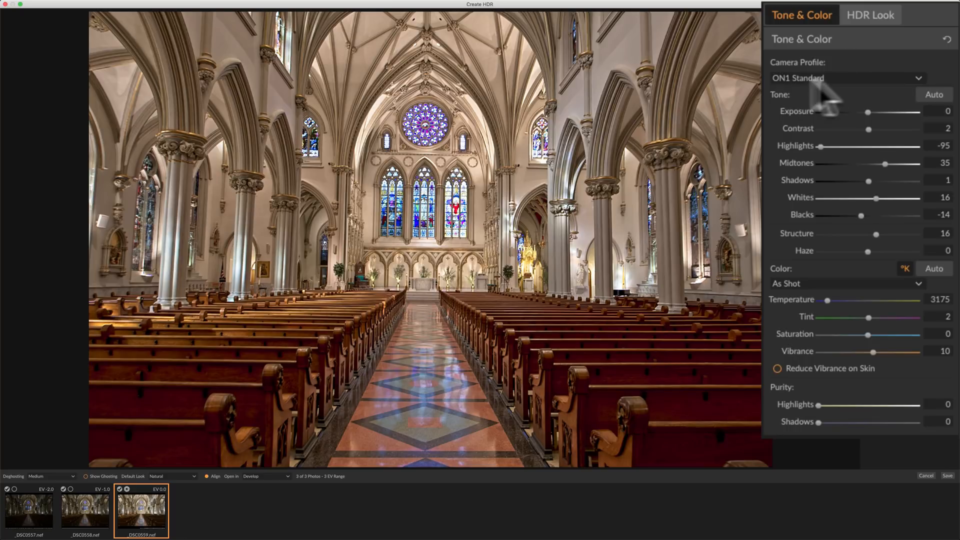
mouse_move(869, 31)
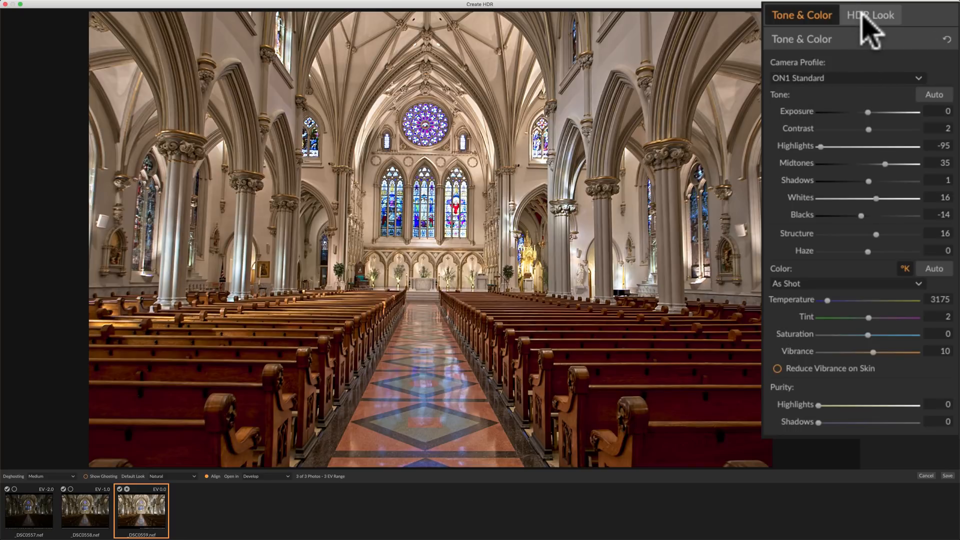
- Preview HDR Look Detail at 100, then return it to 0 and go back to Tone & Color
click(870, 15)
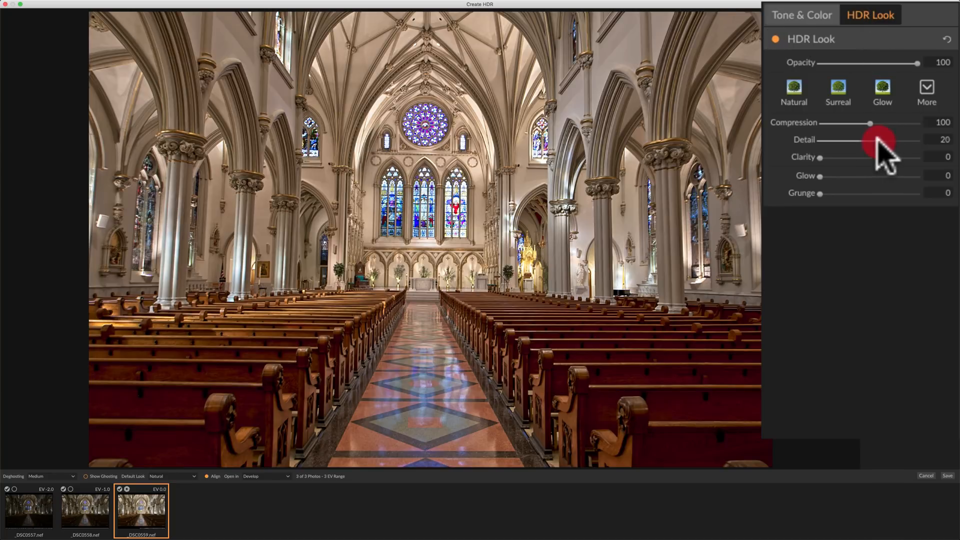
drag(878, 142, 918, 142)
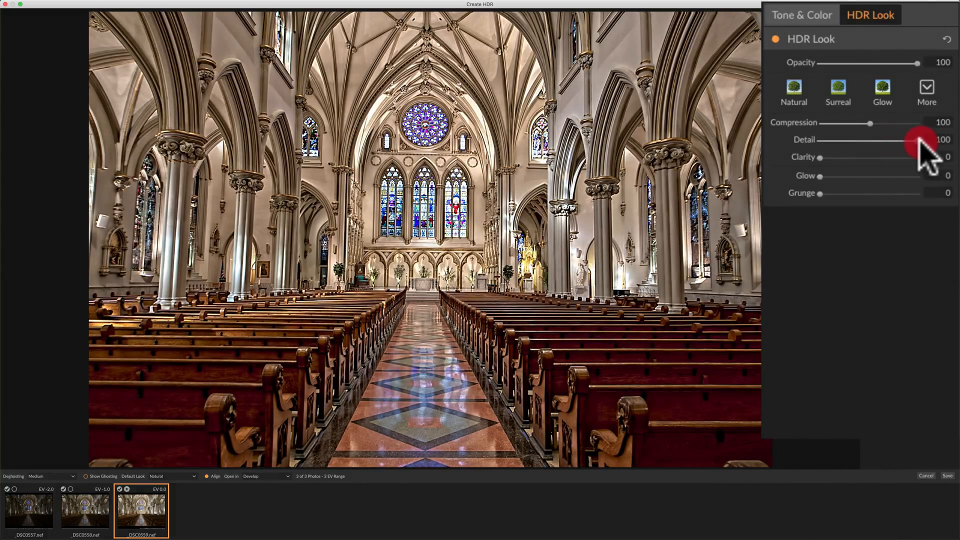
drag(918, 140, 868, 140)
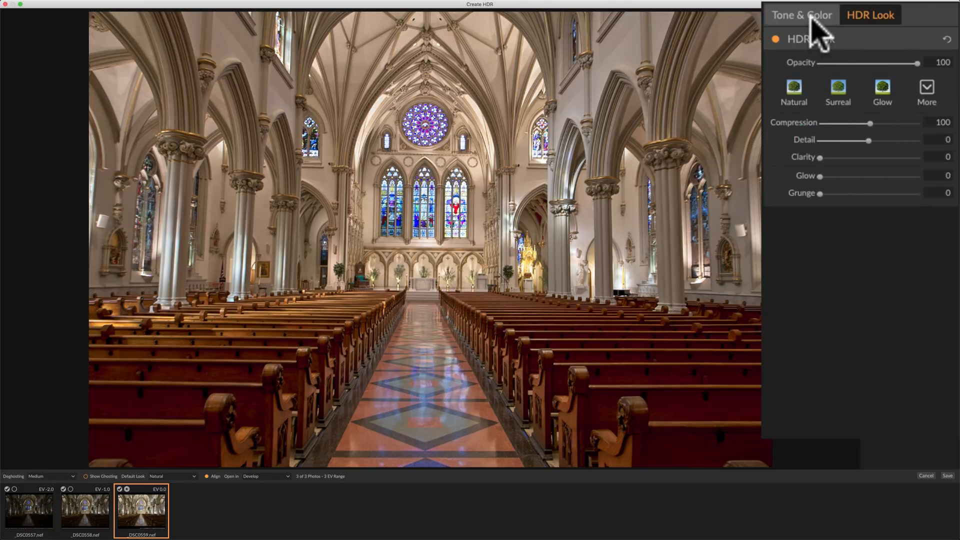
click(801, 15)
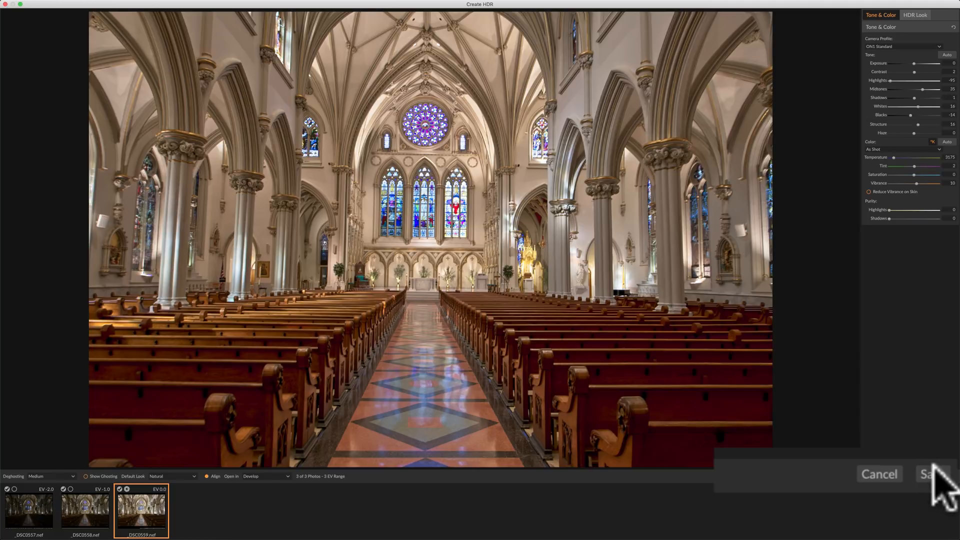
mouse_move(508, 334)
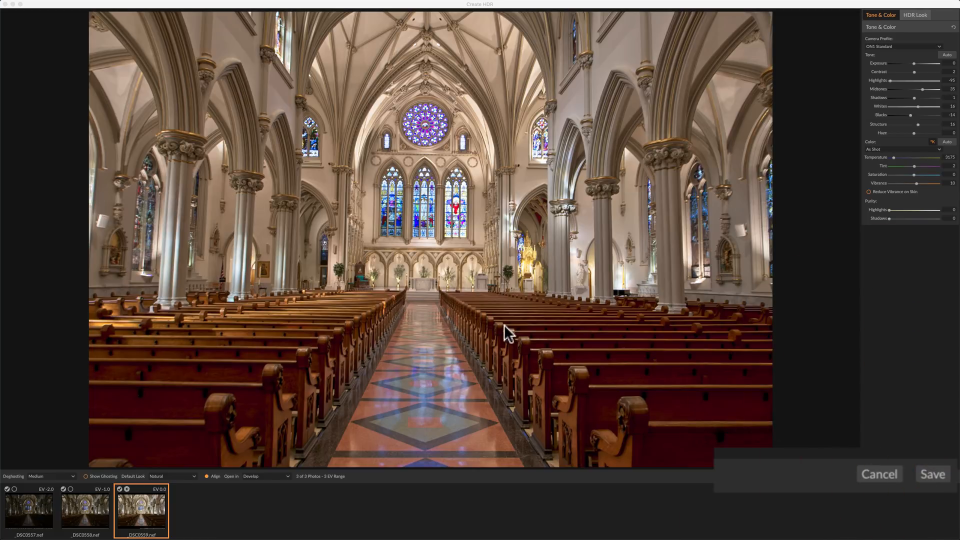
- Save the Create HDR merge so the result opens in Develop
click(932, 473)
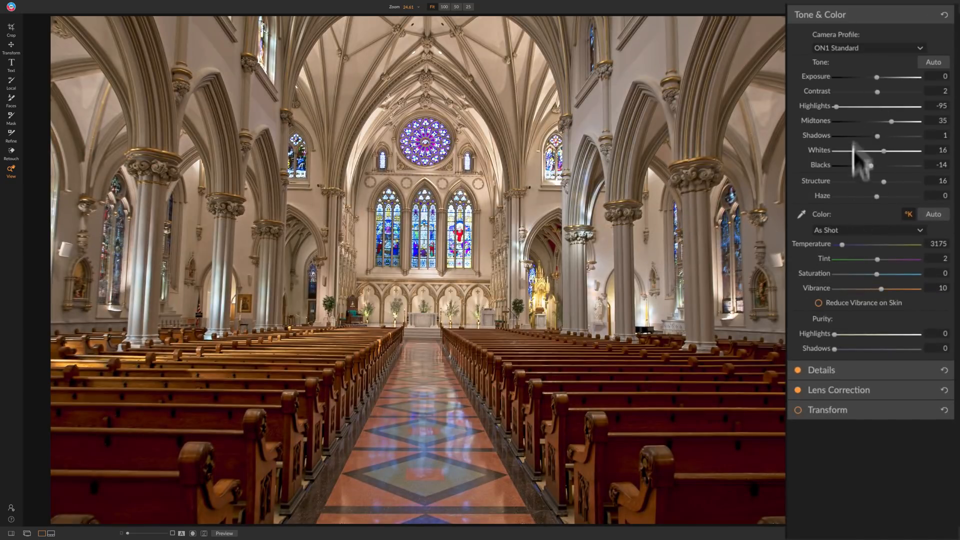
mouse_move(873, 133)
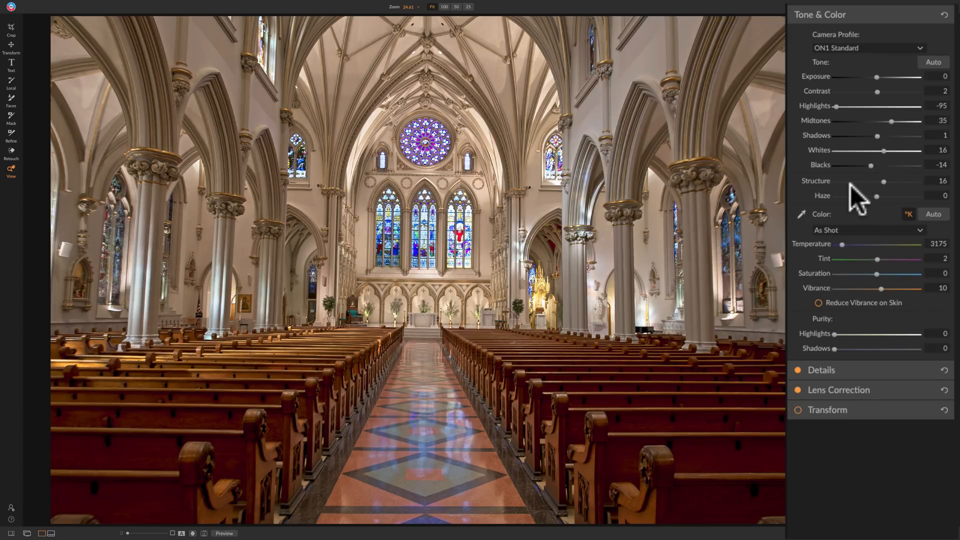
mouse_move(774, 292)
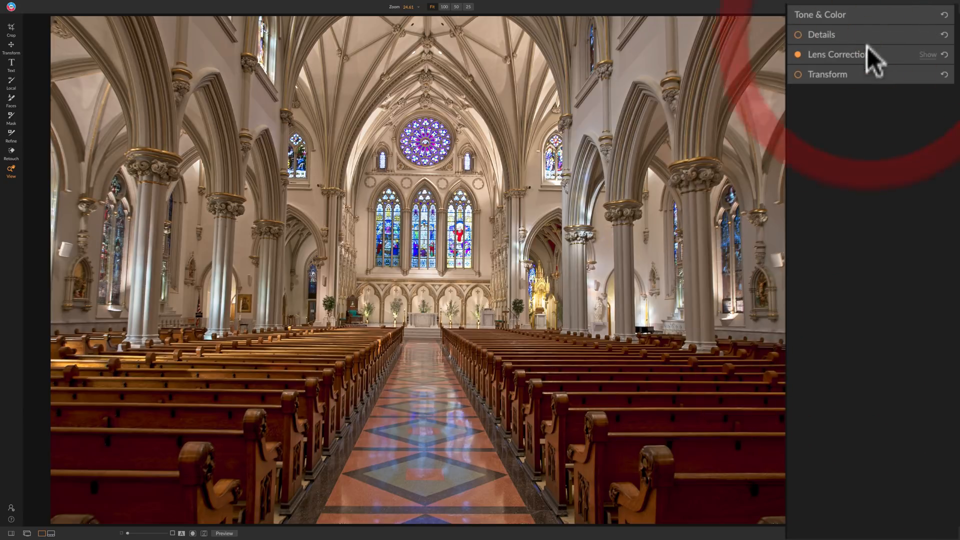
click(839, 54)
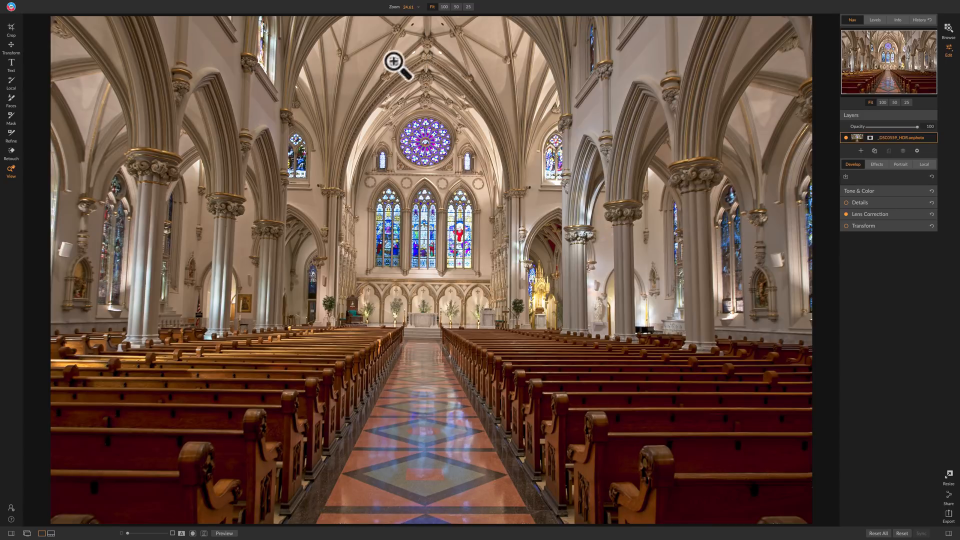
mouse_move(448, 495)
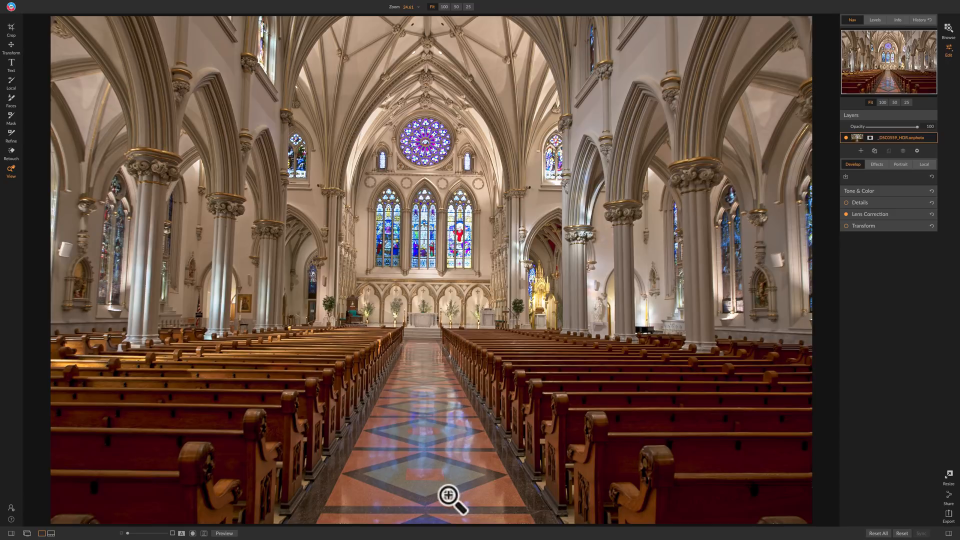
mouse_move(416, 493)
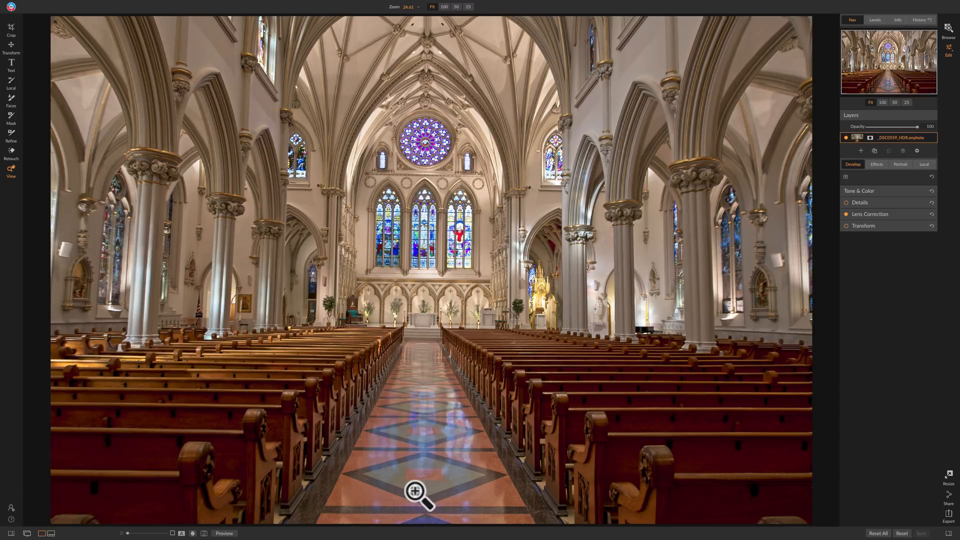
mouse_move(421, 383)
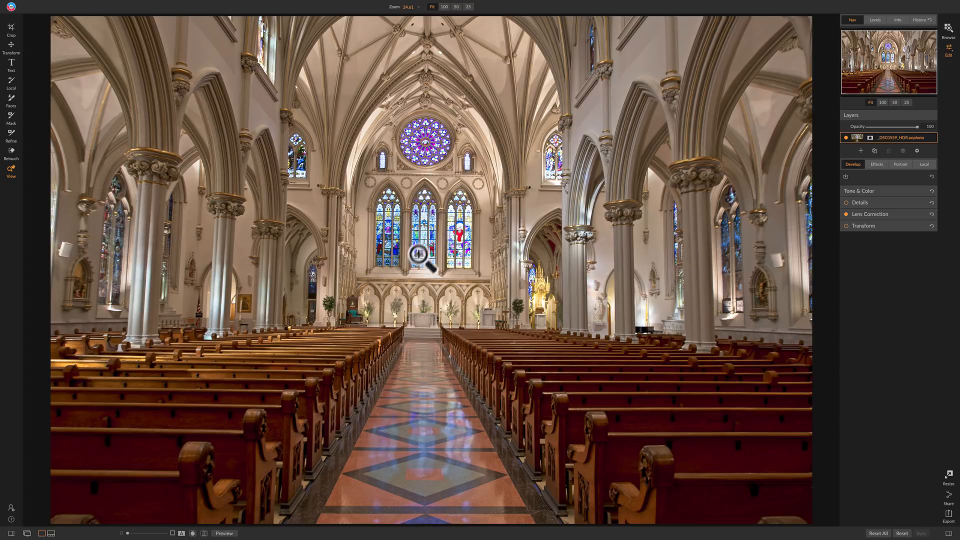
mouse_move(415, 241)
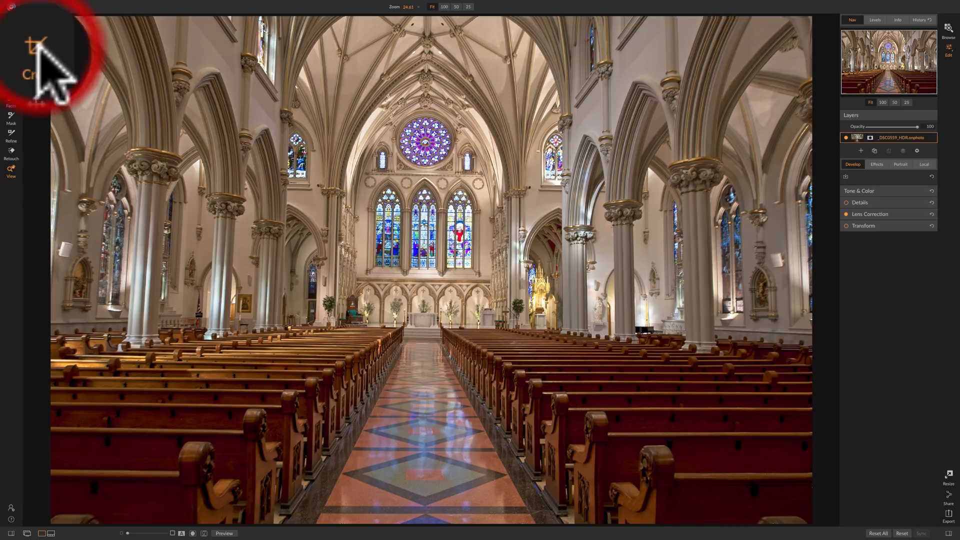
- Activate the Crop tool on the merged HDR church image
click(11, 29)
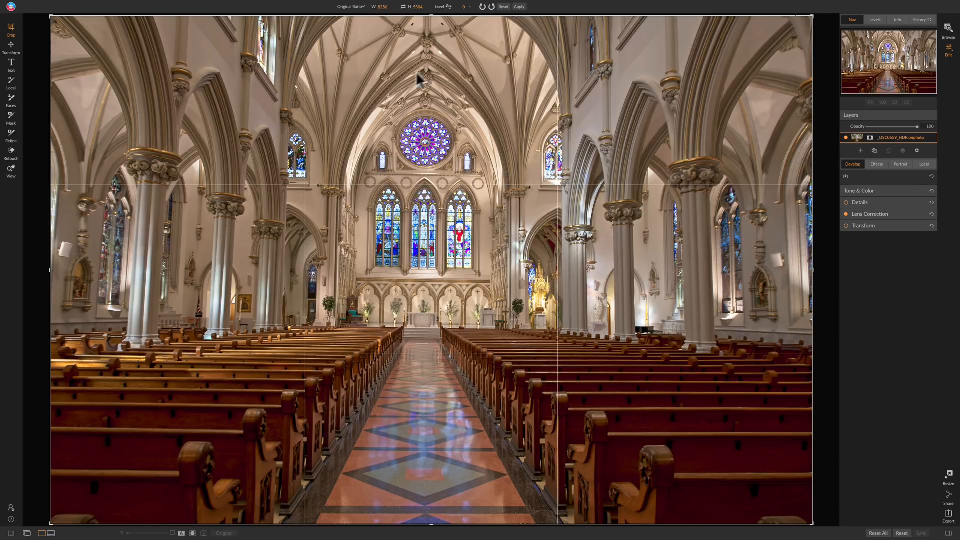
mouse_move(429, 29)
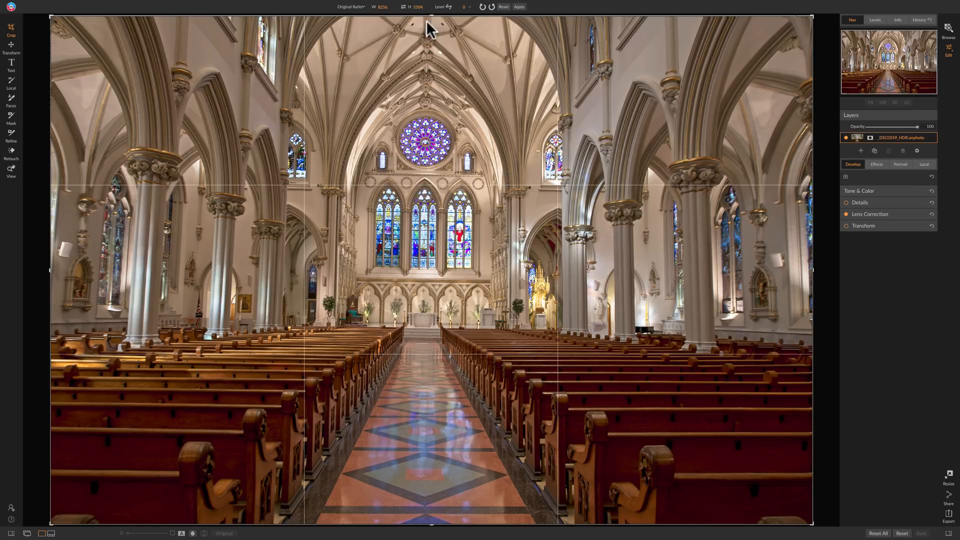
mouse_move(825, 275)
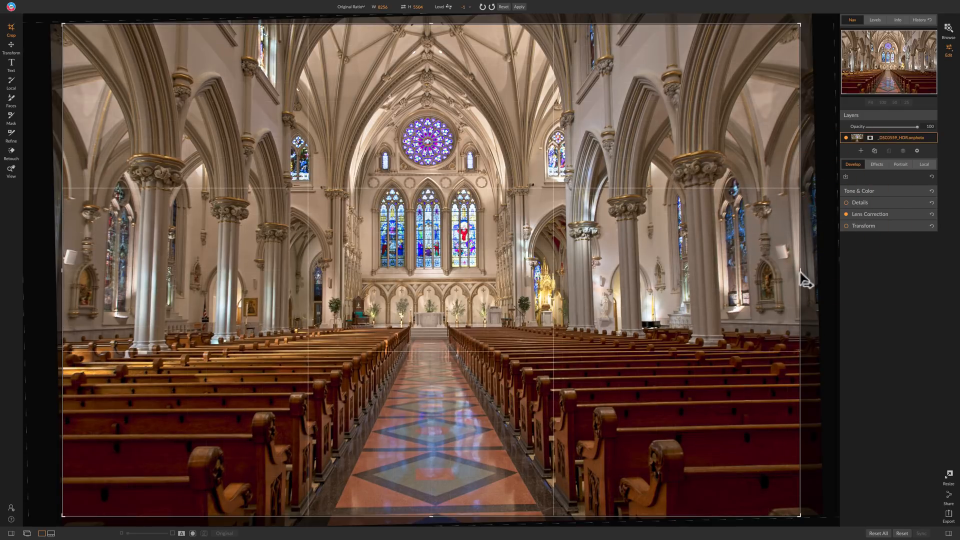
mouse_move(433, 32)
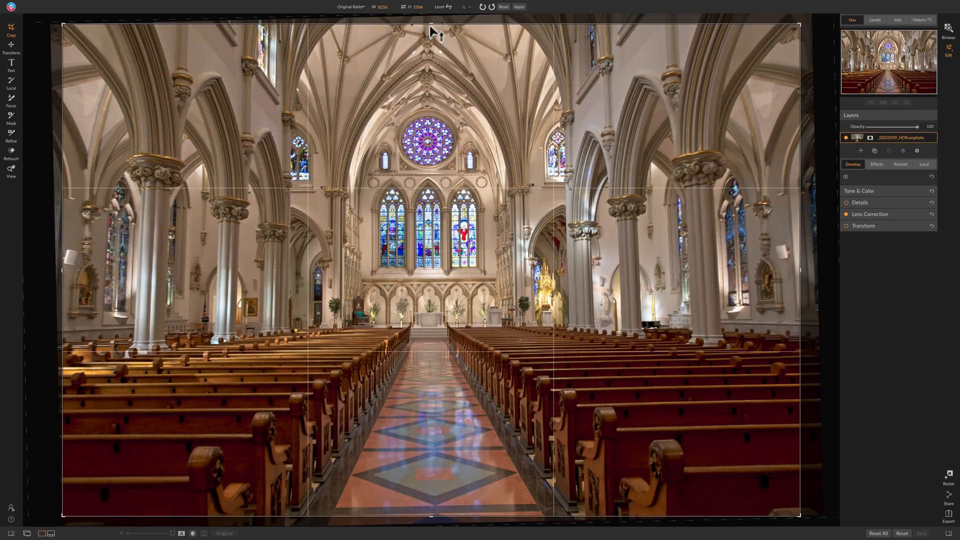
mouse_move(838, 247)
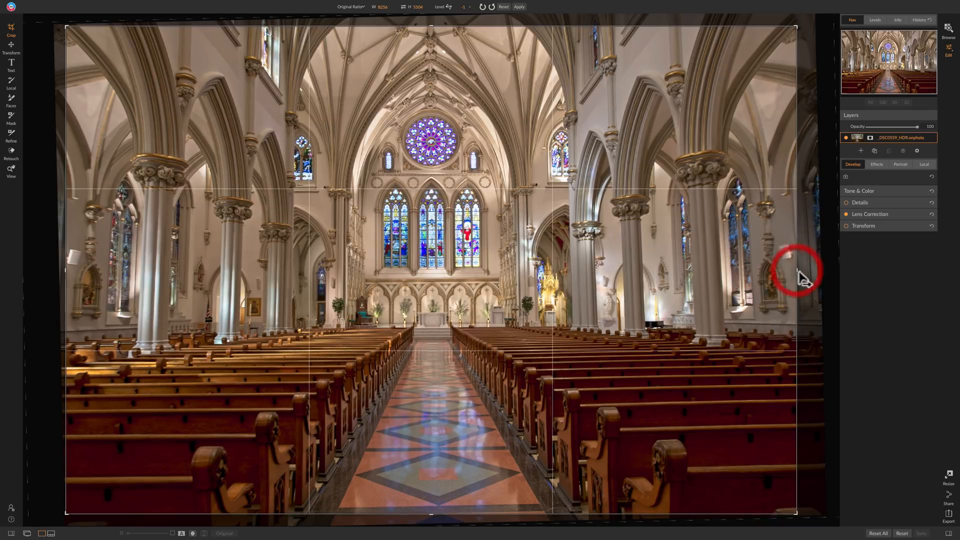
mouse_move(440, 507)
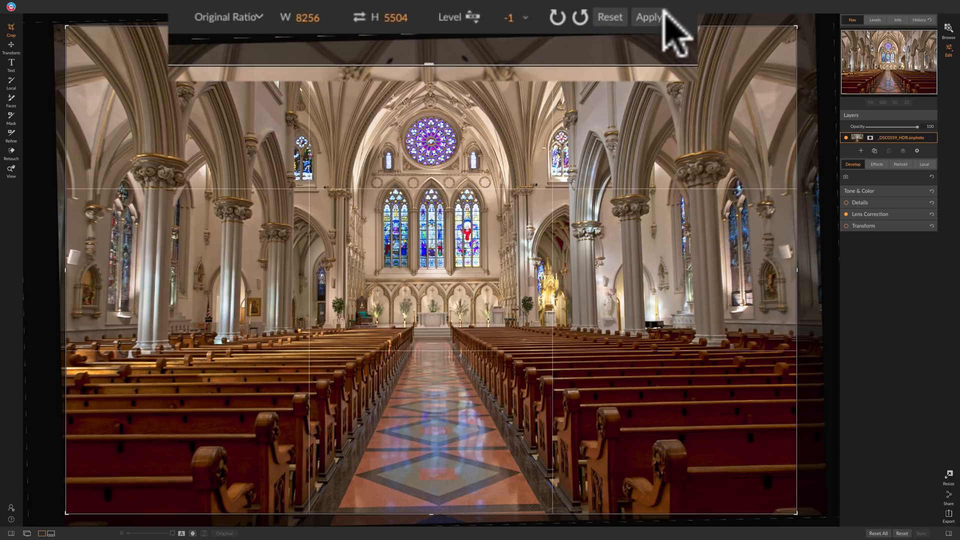
- Apply the straightened crop, compare the HDR Look effect and lower its Highlights to -36
click(648, 17)
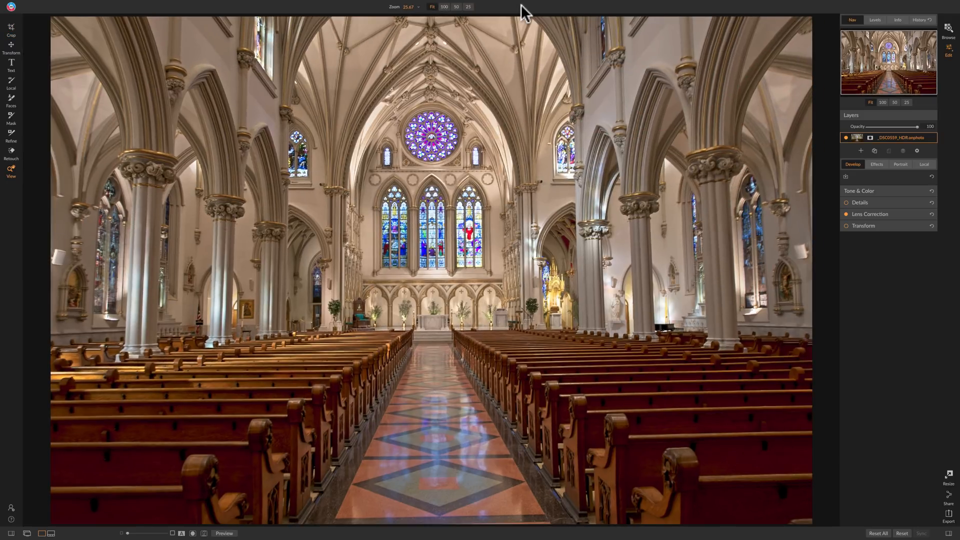
mouse_move(597, 126)
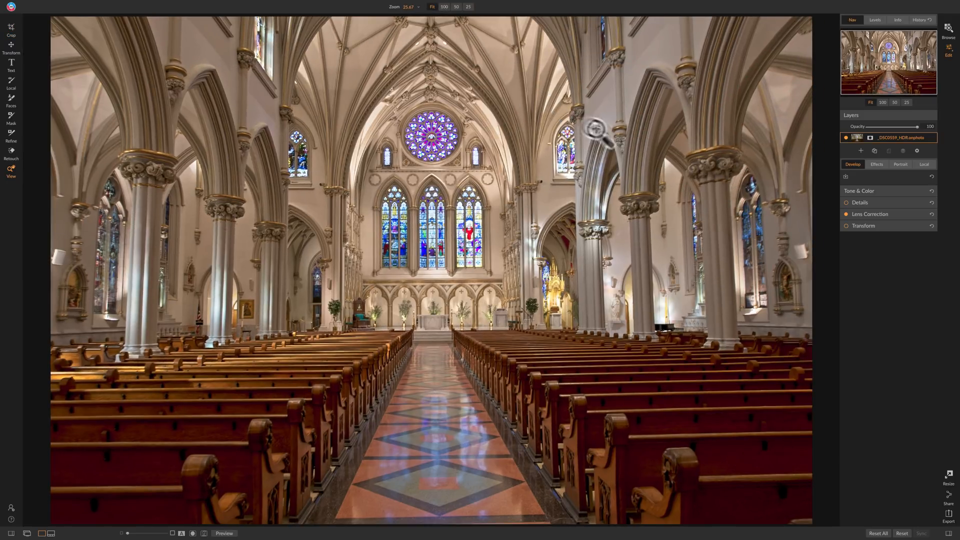
mouse_move(394, 61)
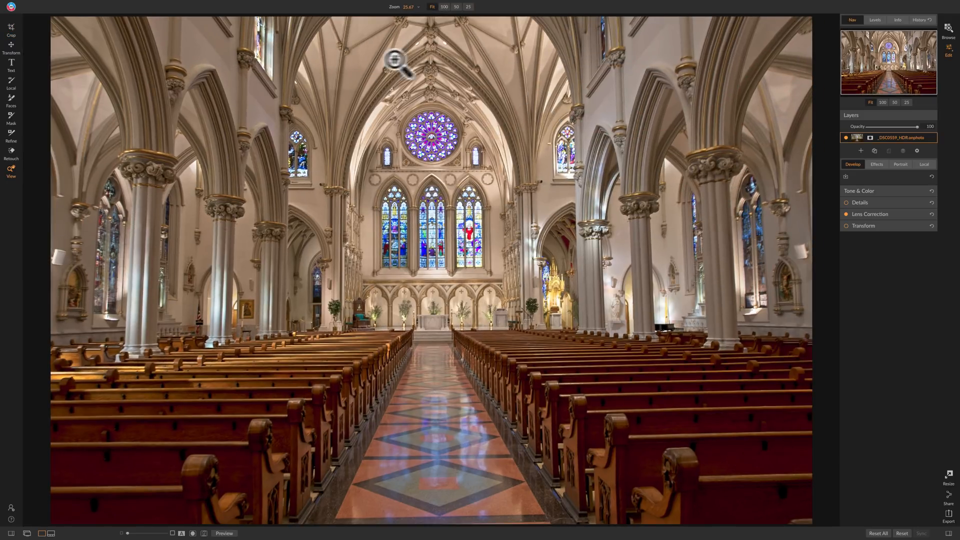
mouse_move(533, 101)
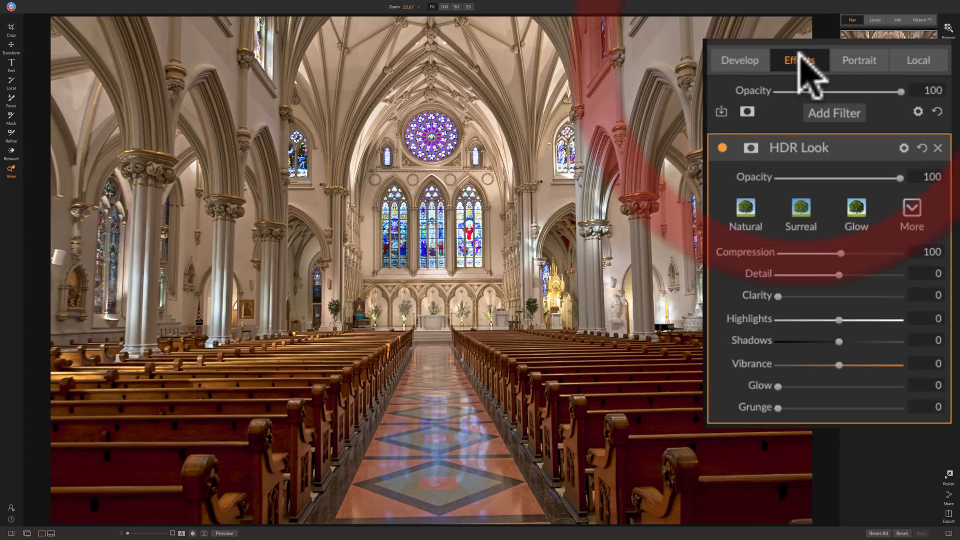
mouse_move(817, 181)
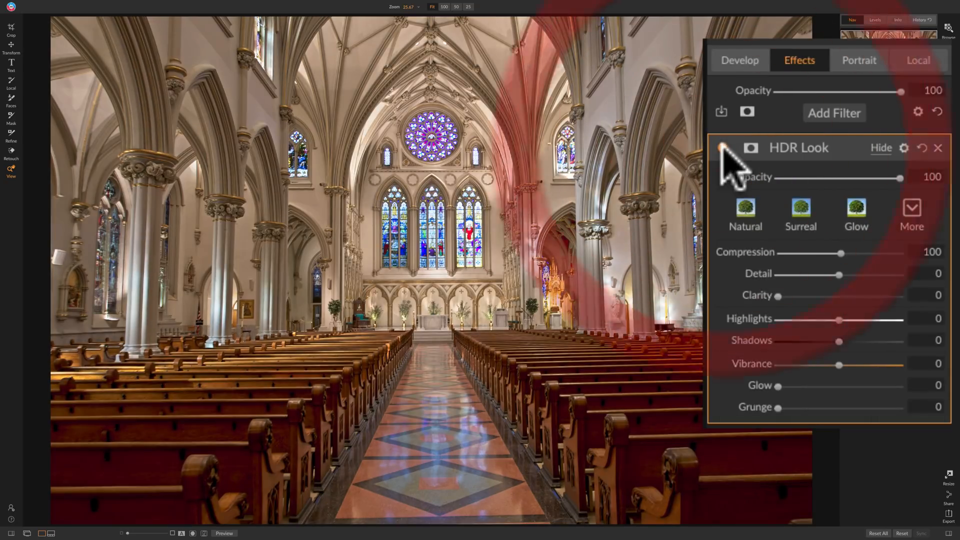
click(722, 148)
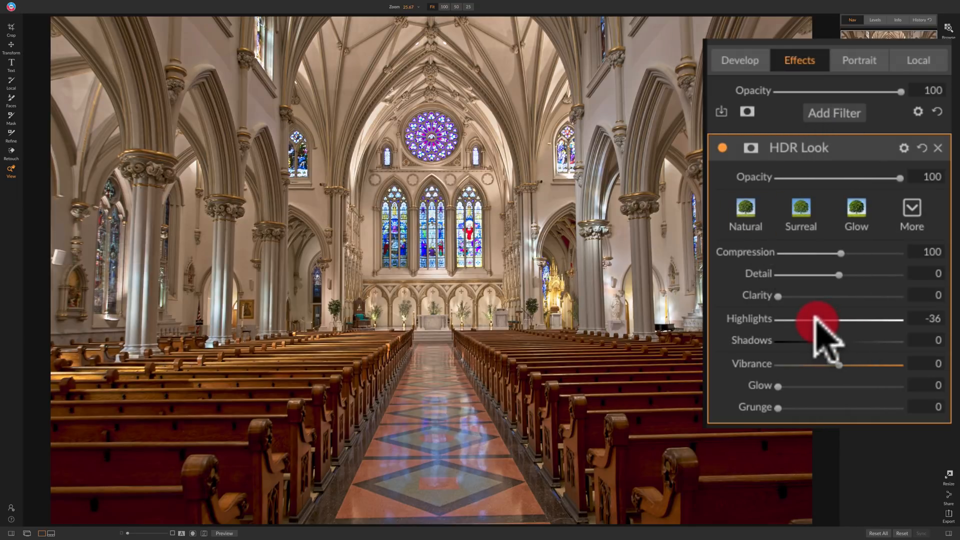
drag(817, 319, 781, 318)
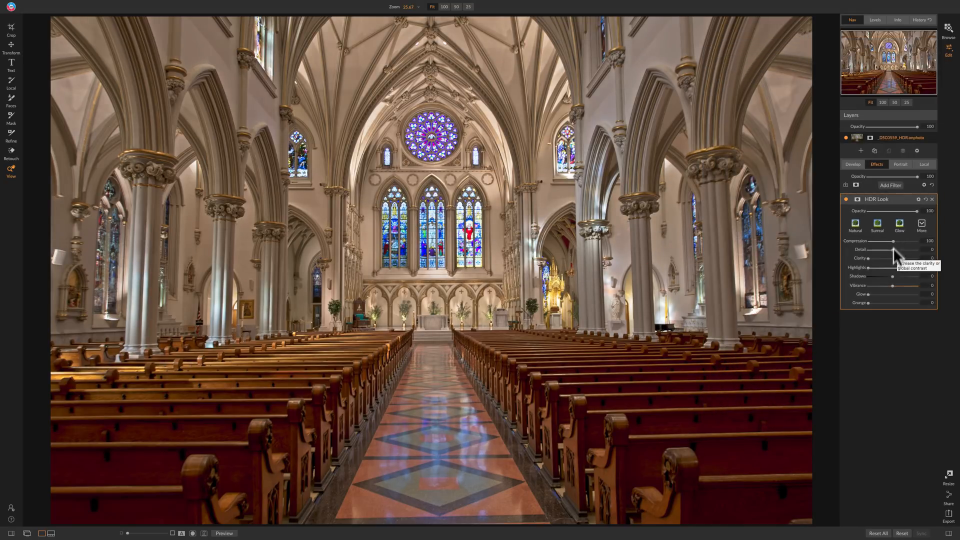
- Add a Dynamic Contrast effect and apply its Natural preset
click(889, 186)
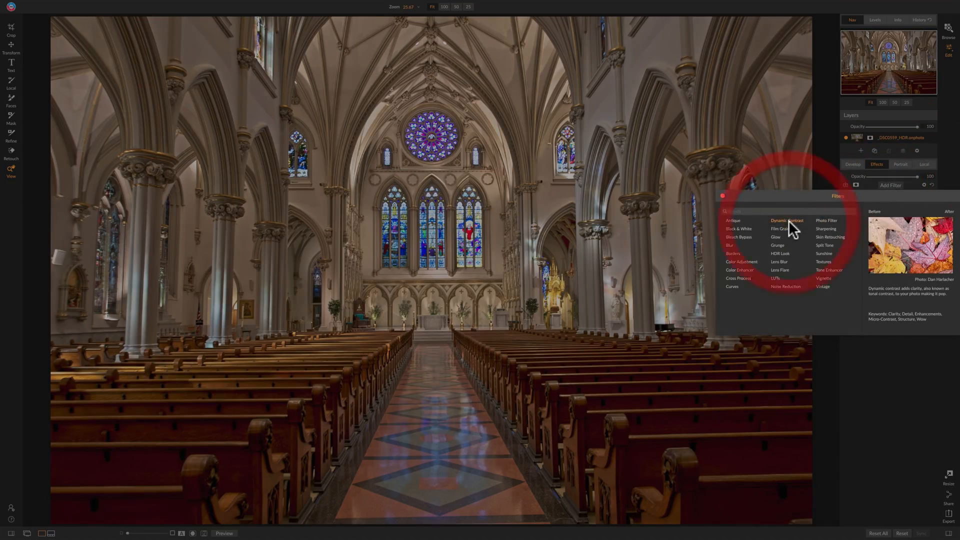
click(788, 220)
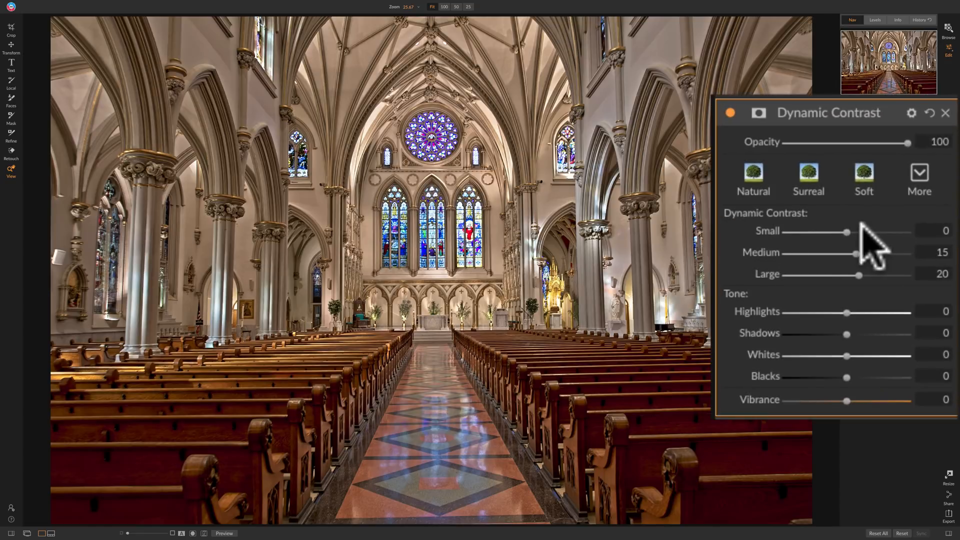
click(752, 178)
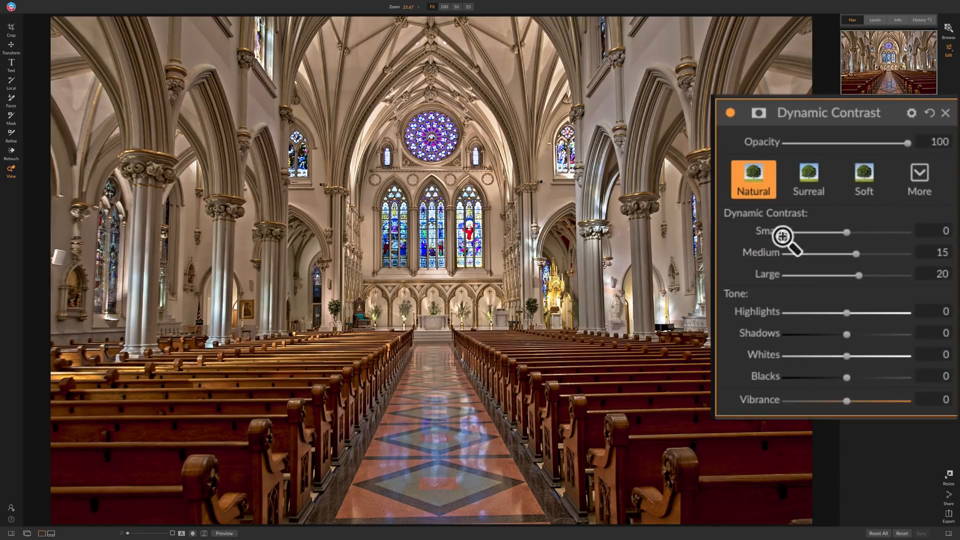
mouse_move(857, 269)
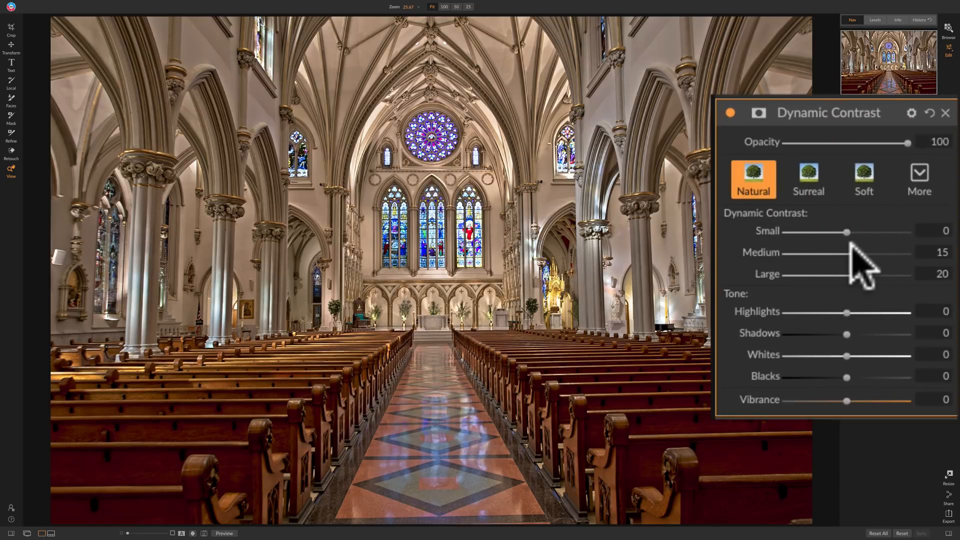
- Try the small and medium detail sliders, then set Dynamic Contrast opacity to about 47
drag(847, 231, 794, 231)
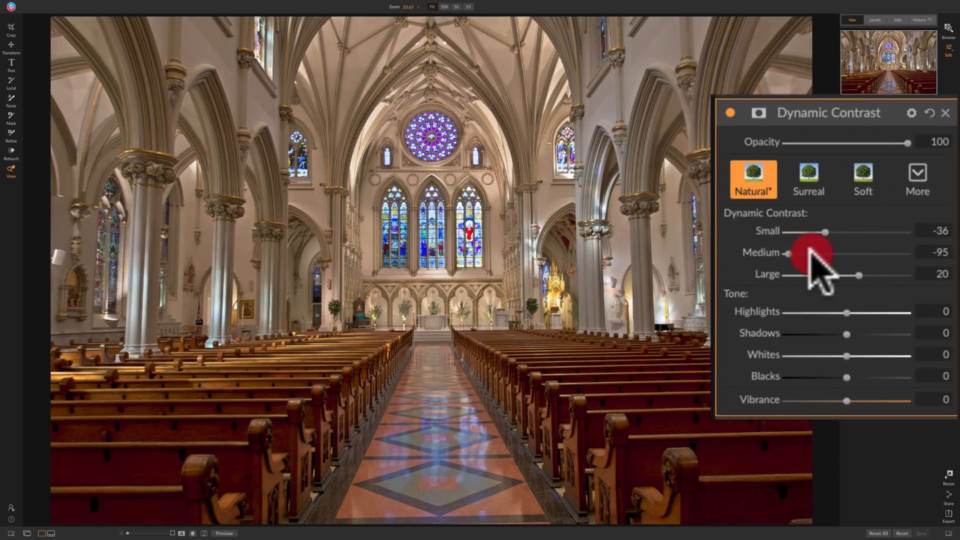
drag(787, 253, 836, 253)
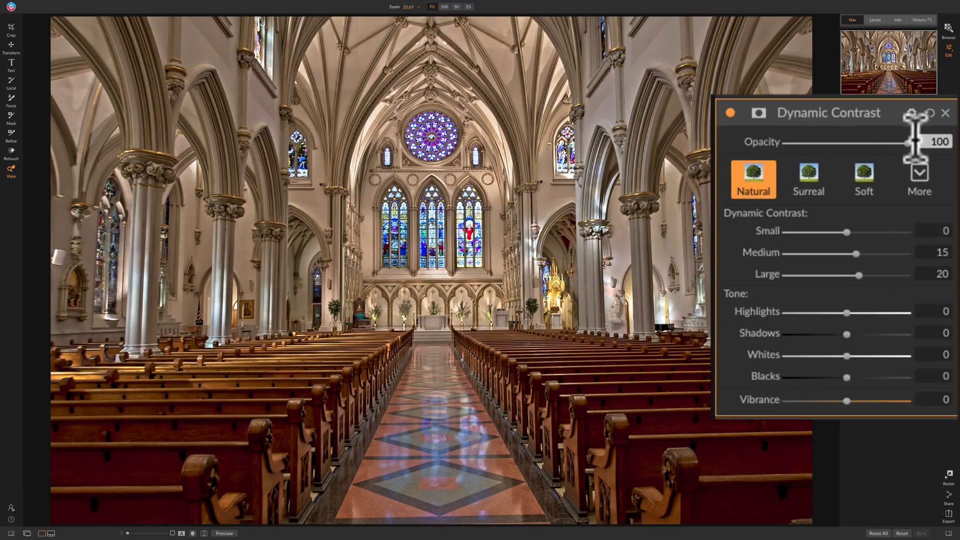
drag(905, 141, 842, 148)
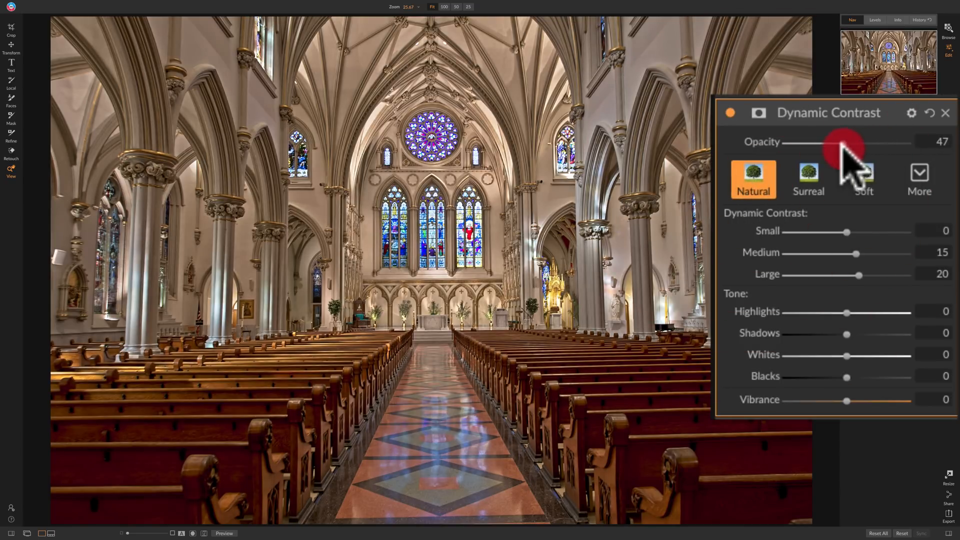
drag(848, 142, 817, 142)
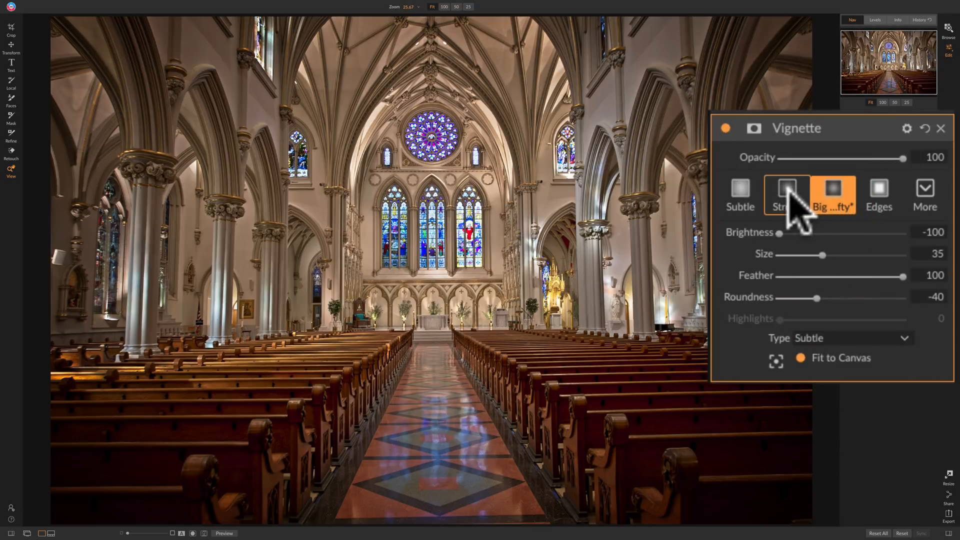
- Apply the Strong vignette preset, enlarge its Size to about 74 and collapse the filter
click(787, 193)
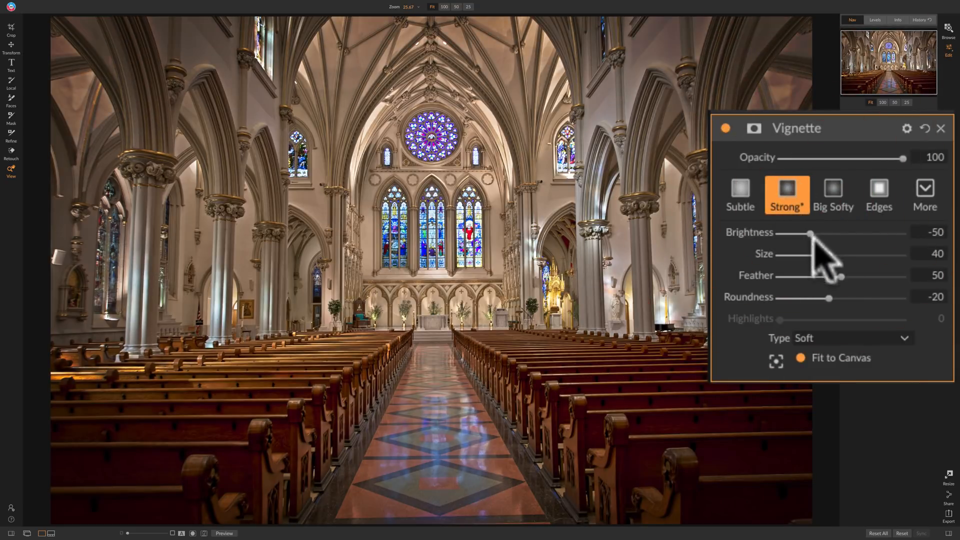
drag(830, 253, 836, 253)
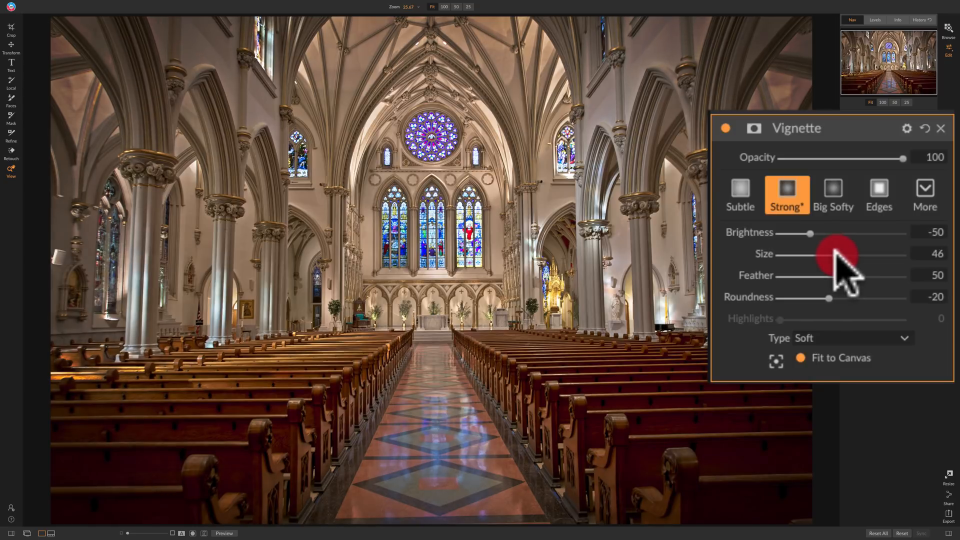
drag(830, 253, 863, 253)
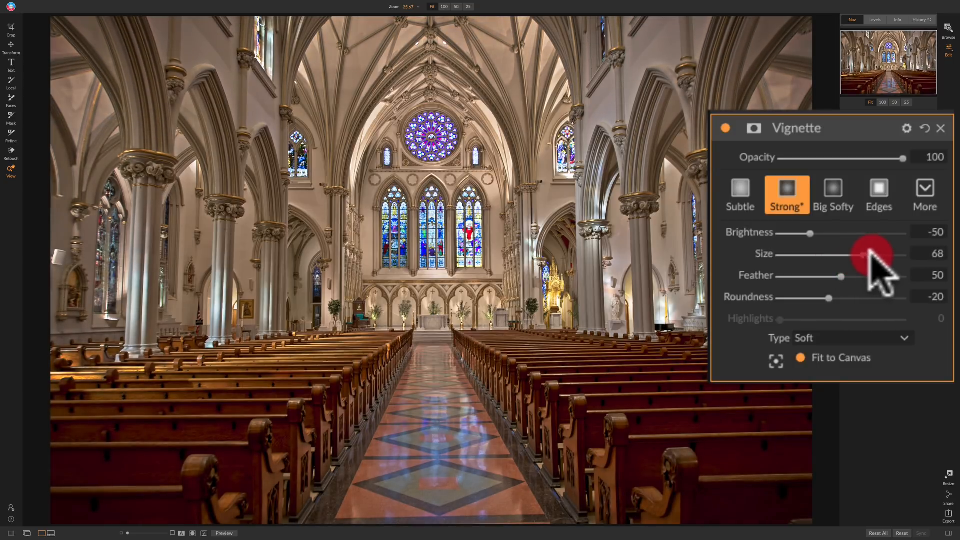
drag(857, 254, 876, 254)
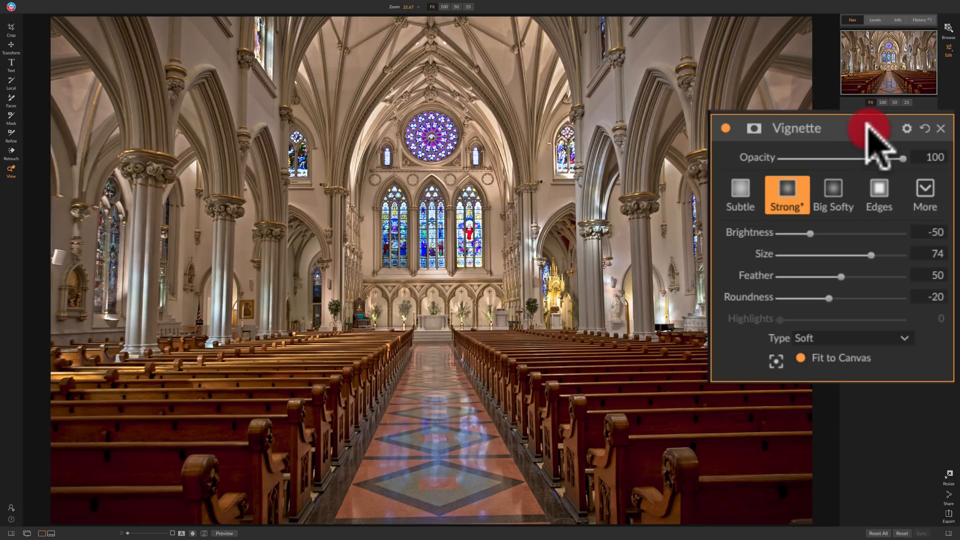
click(940, 128)
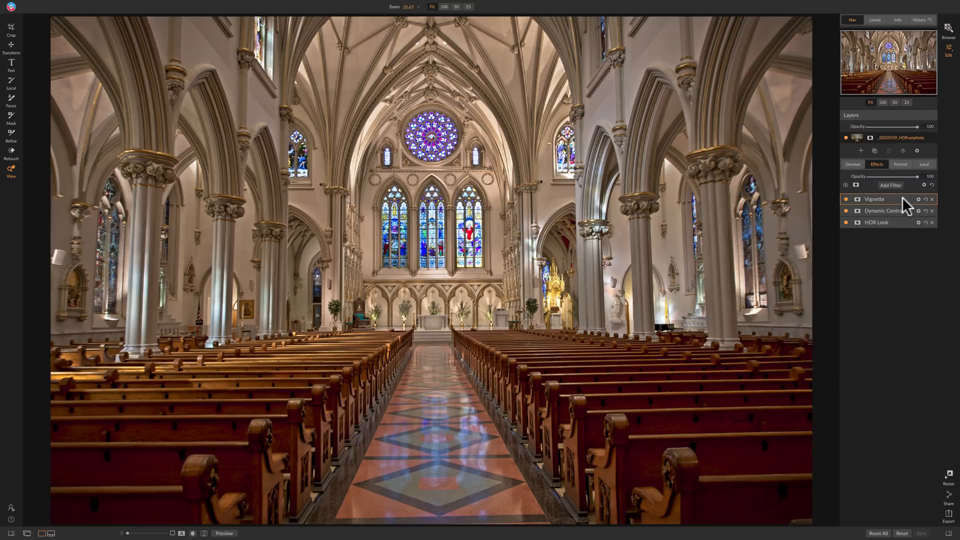